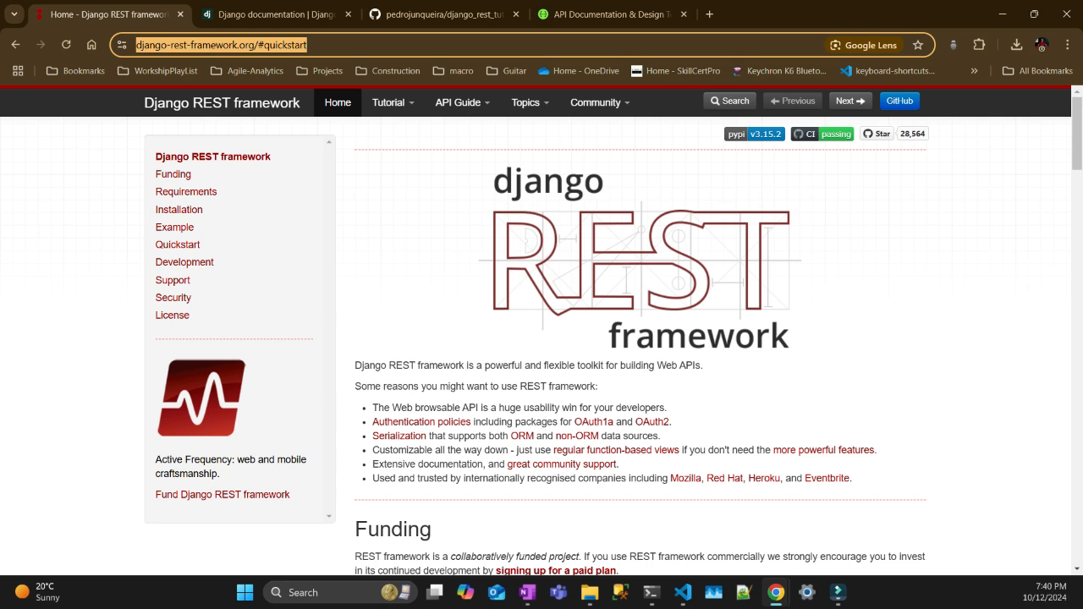
mouse_move(392, 528)
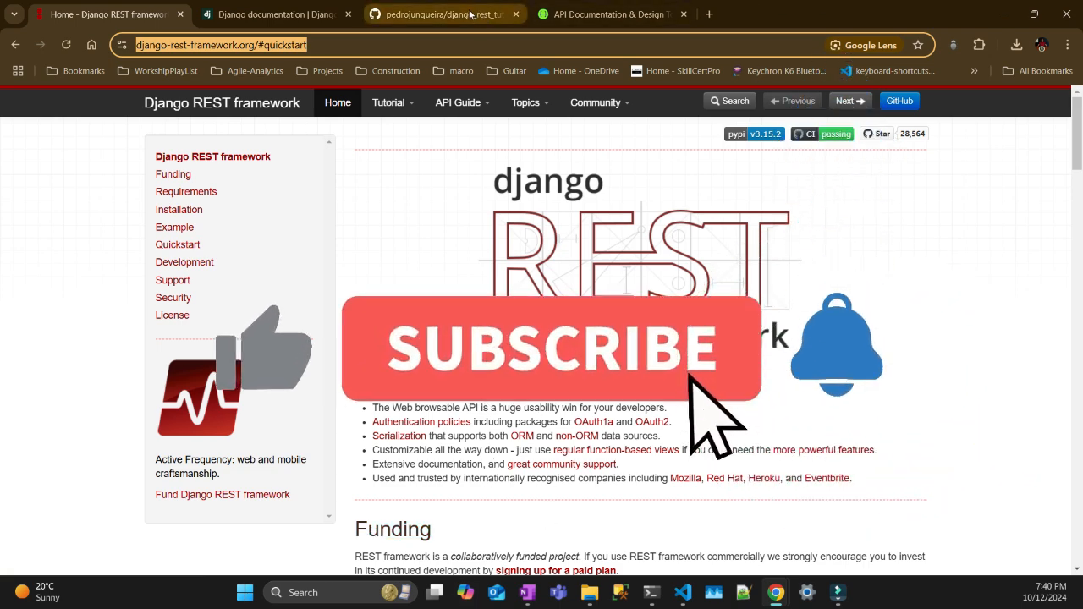
Look over the django_rest_tutorial repo, Swagger website and Django REST framework homepage.
click(440, 13)
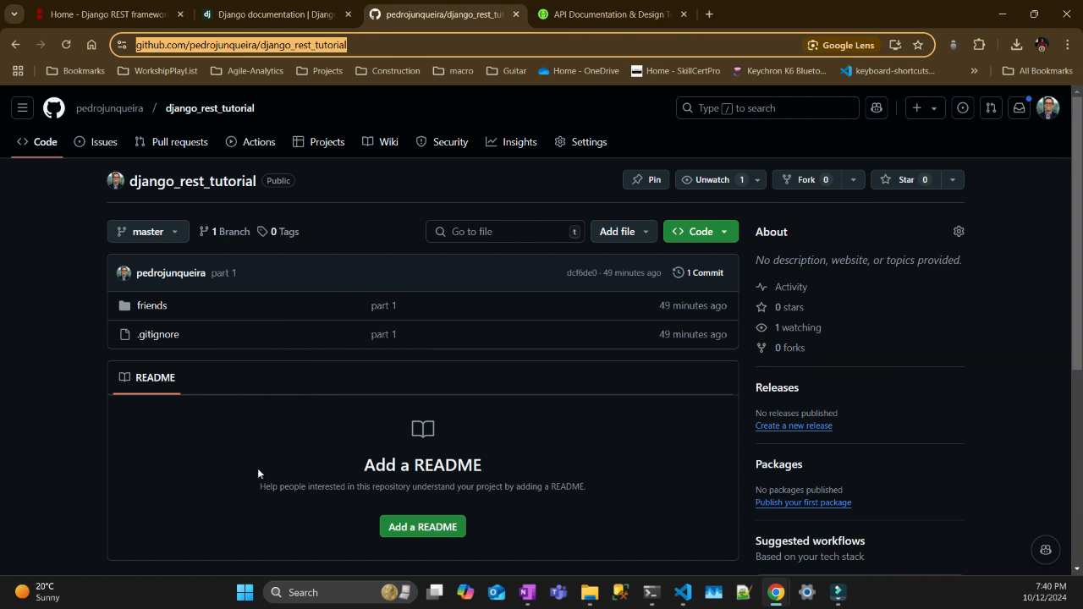
mouse_move(315, 510)
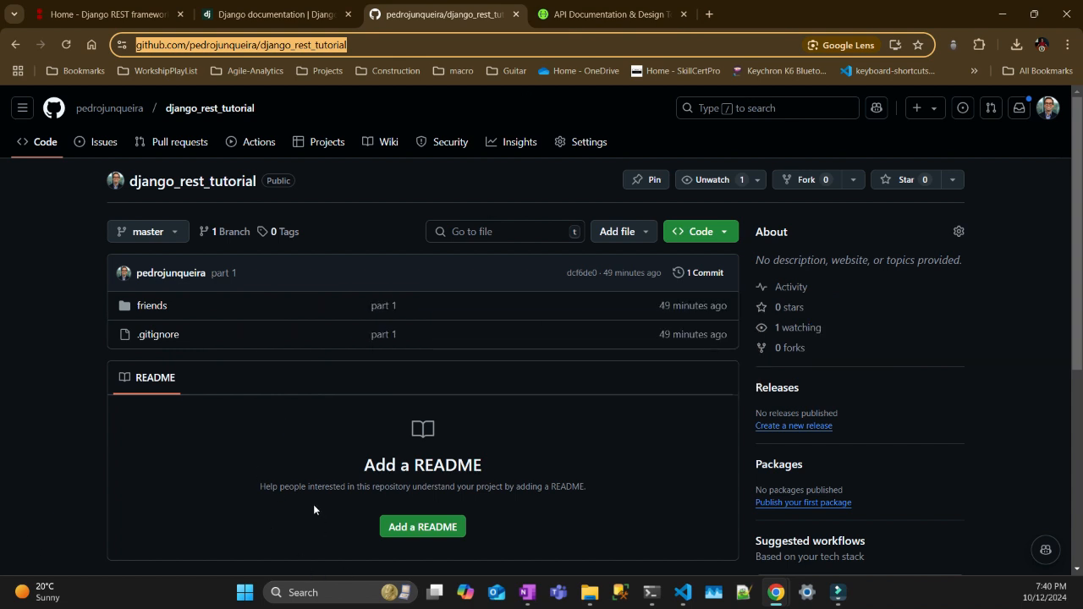
click(609, 14)
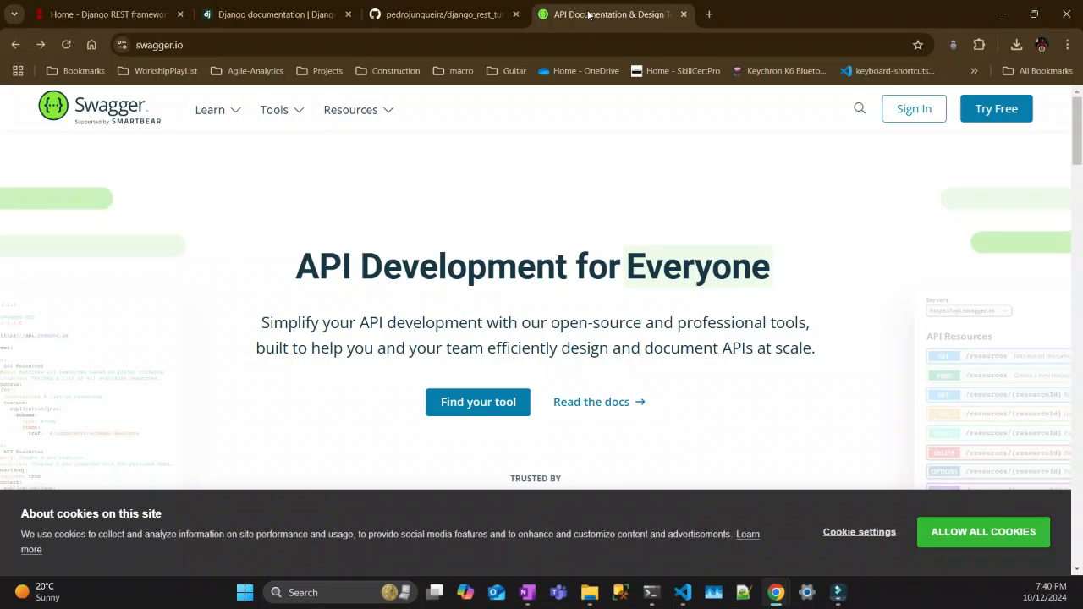
mouse_move(101, 14)
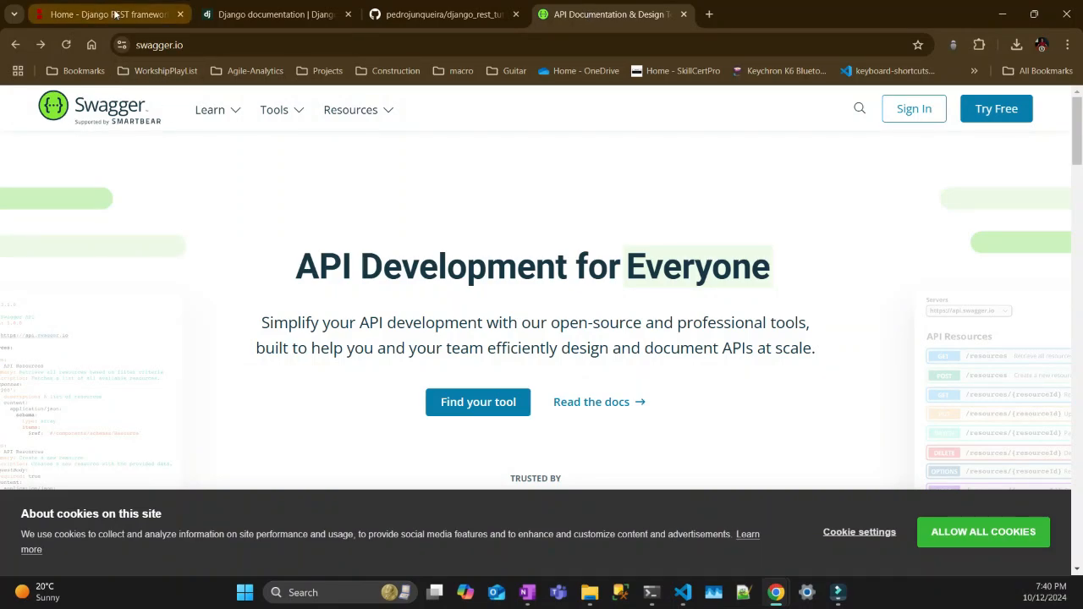
click(102, 13)
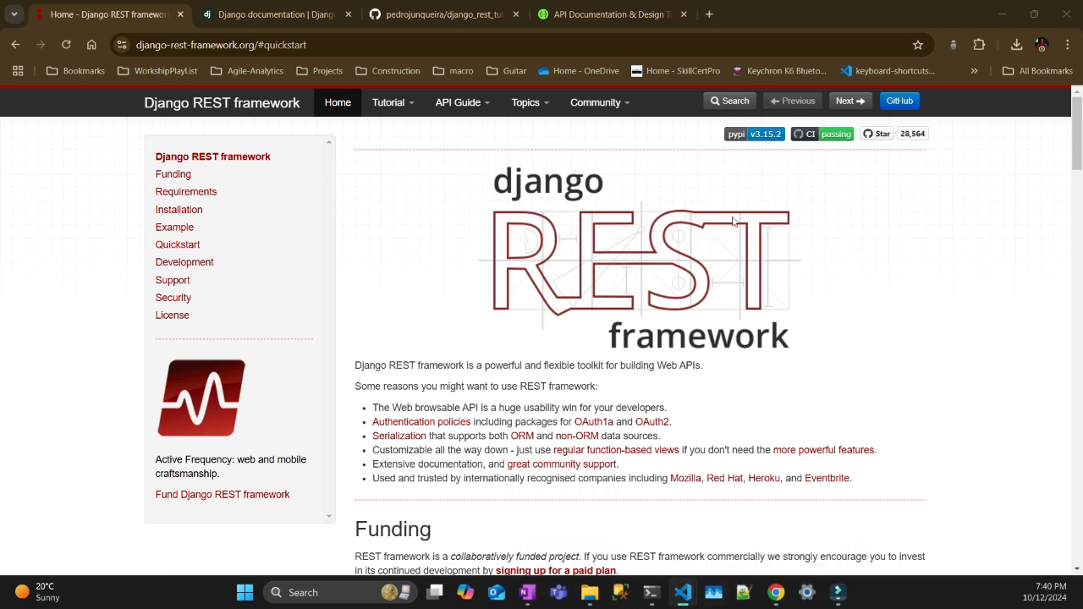
In the terminal, ls, cd friends/ and run python manage.py runserver.
click(682, 592)
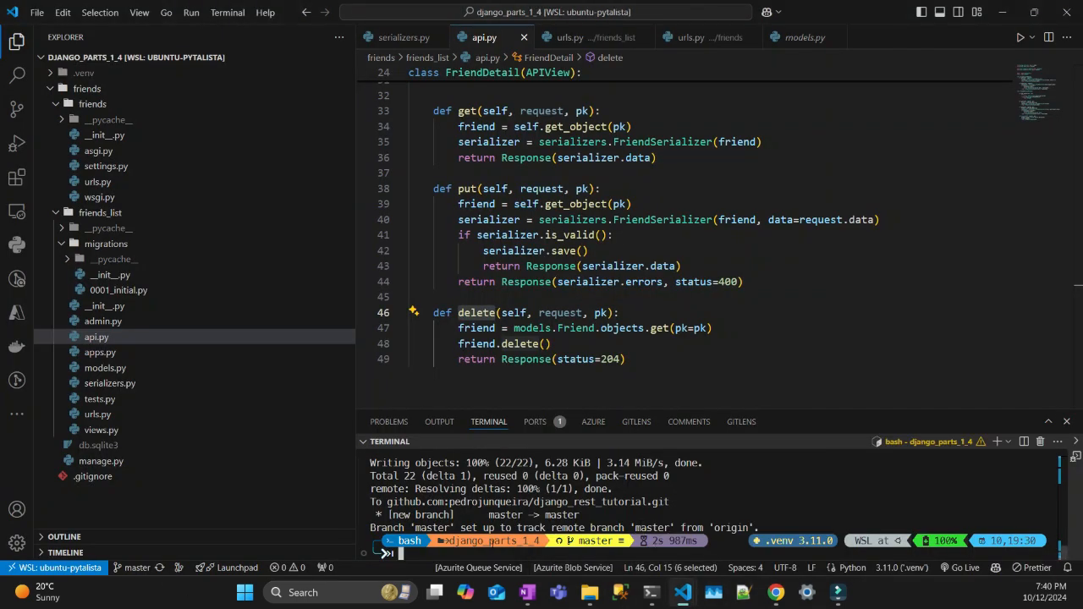
text(pyth)
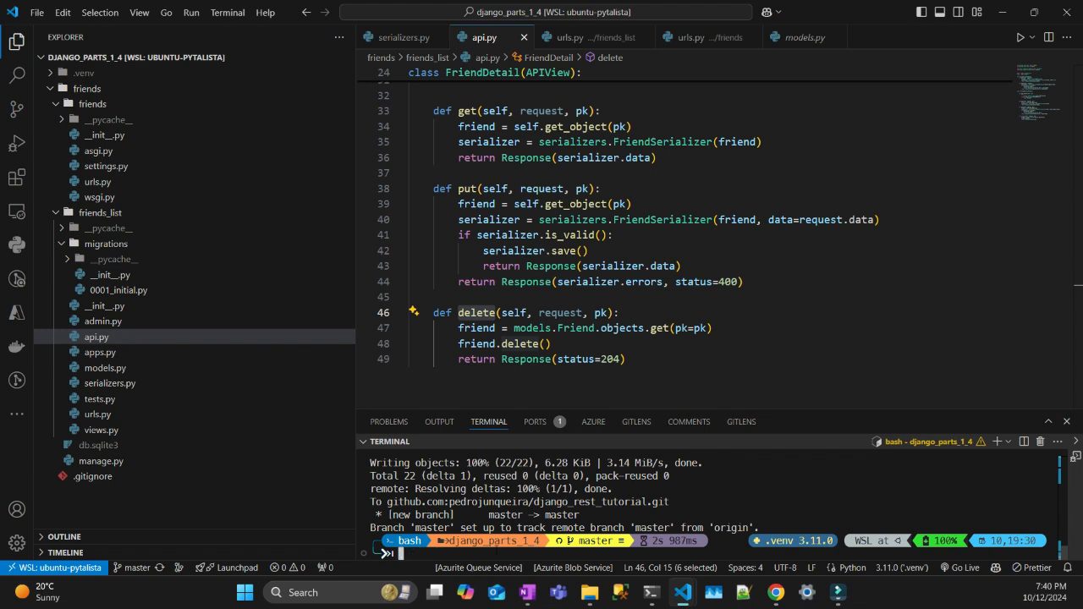
text(ls)
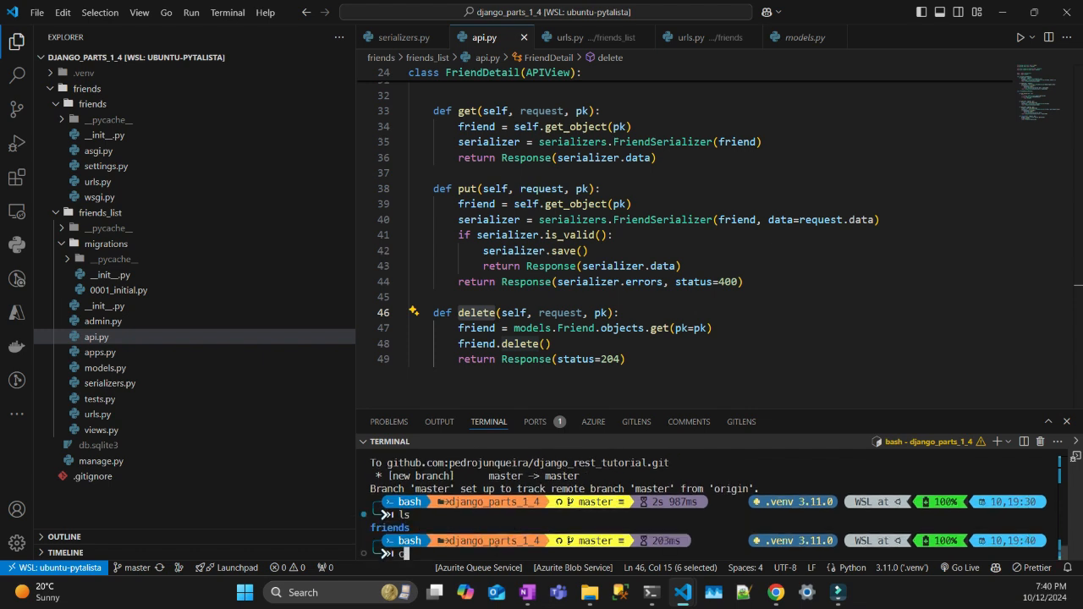
text(d frin)
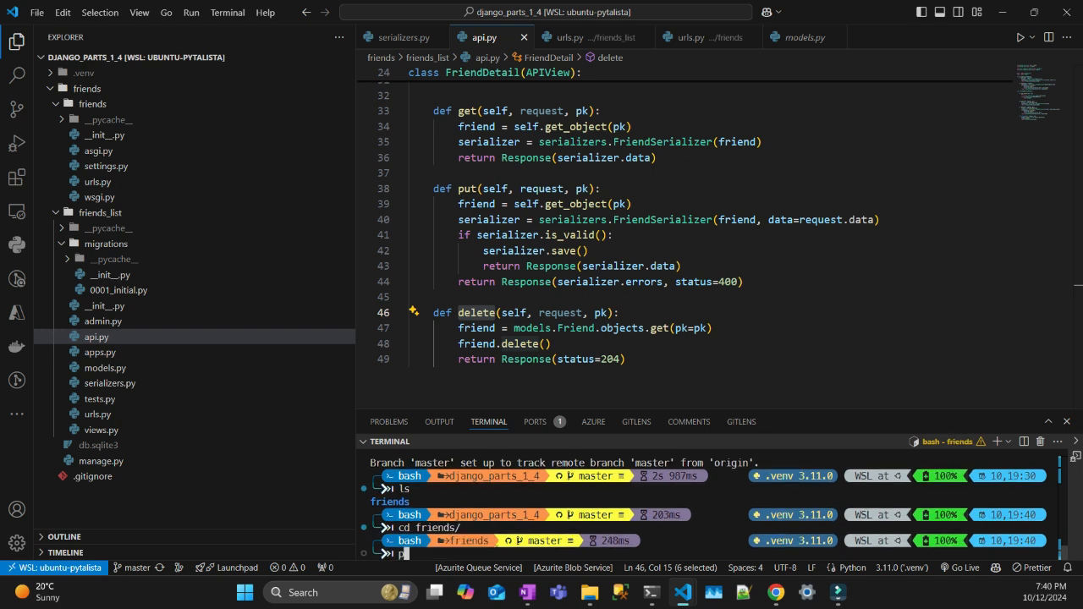
text(python manage.py)
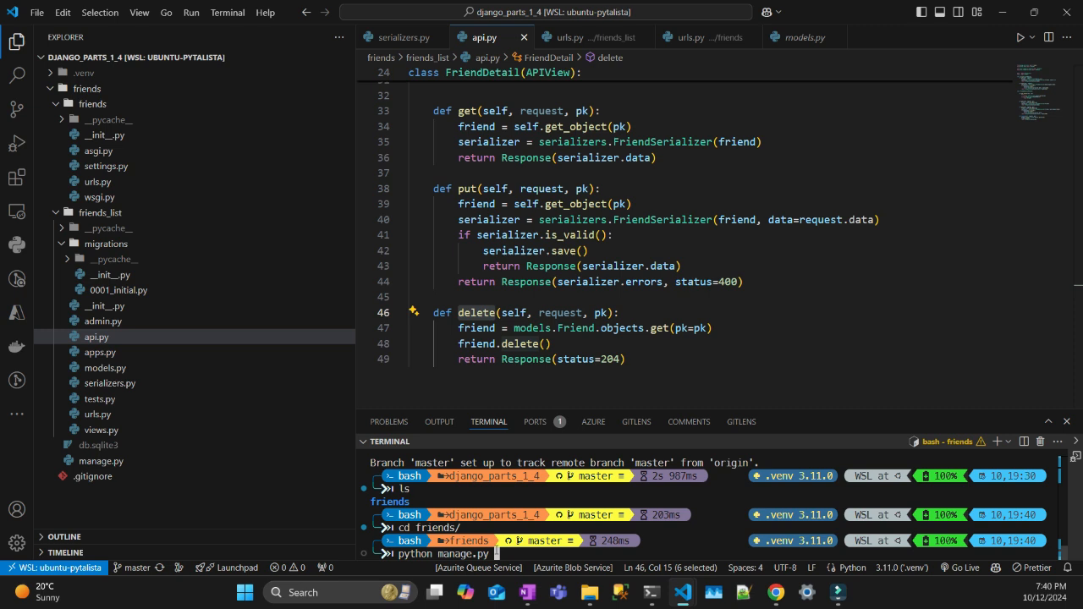
text(runserver)
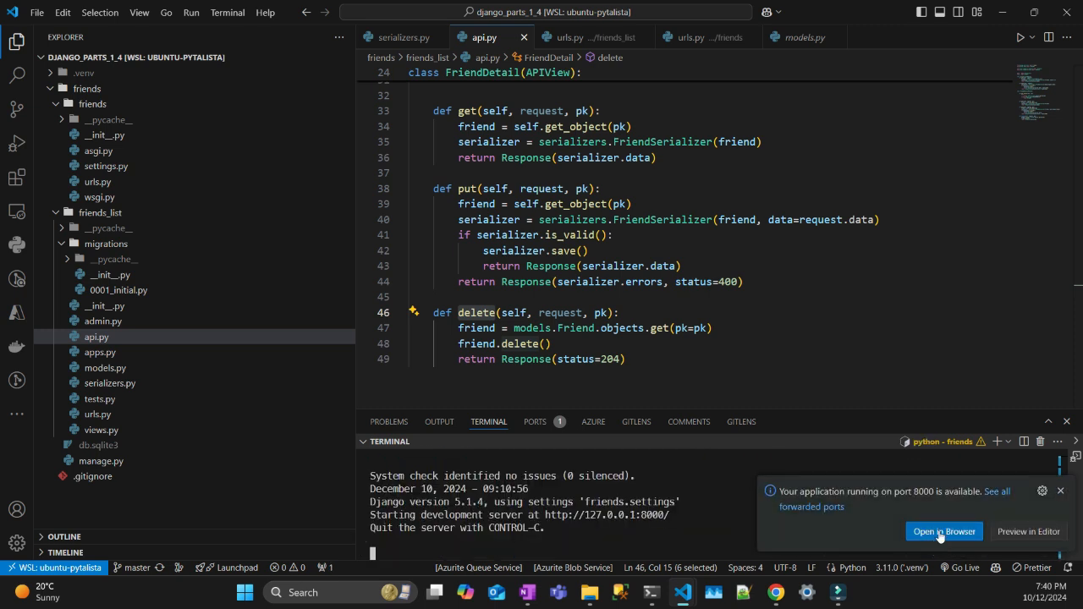
Browse 127.0.0.1:8000/friends/ to see the two-friend list, then return to swagger.io.
click(944, 531)
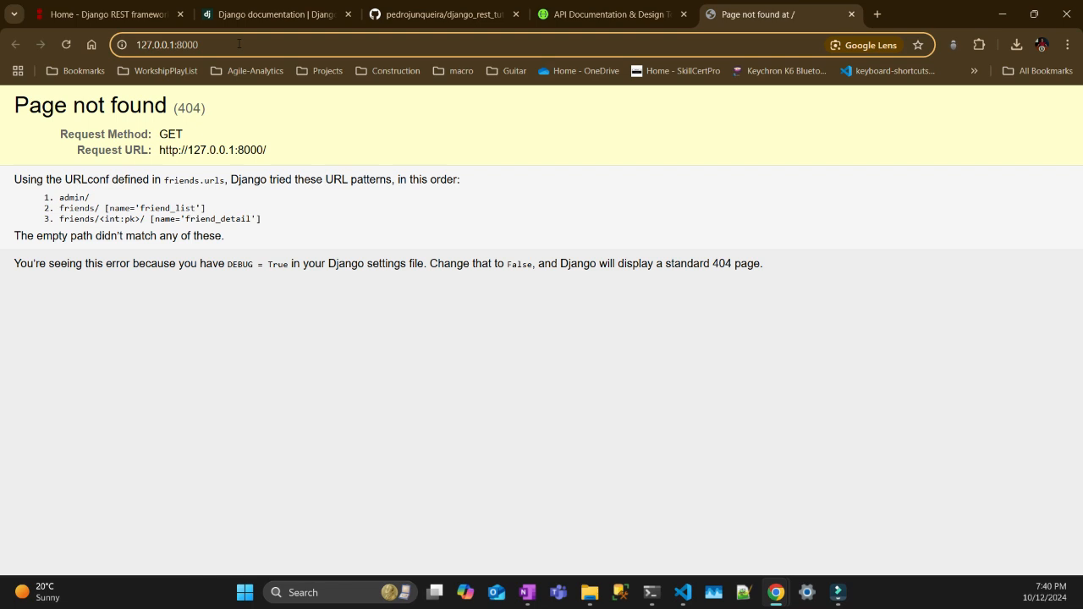
text(swagger)
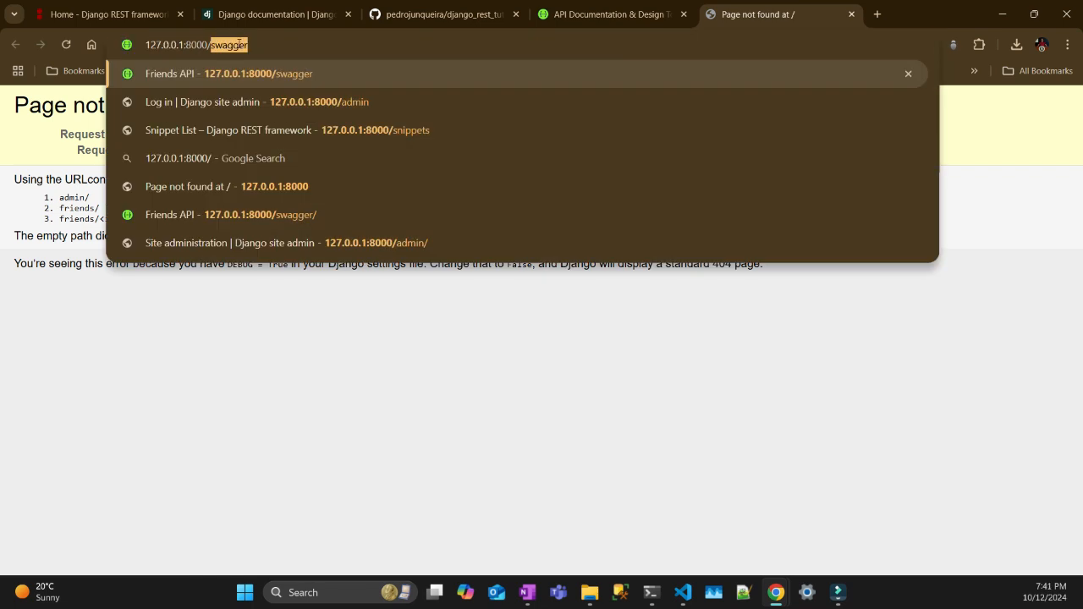
text(friends/)
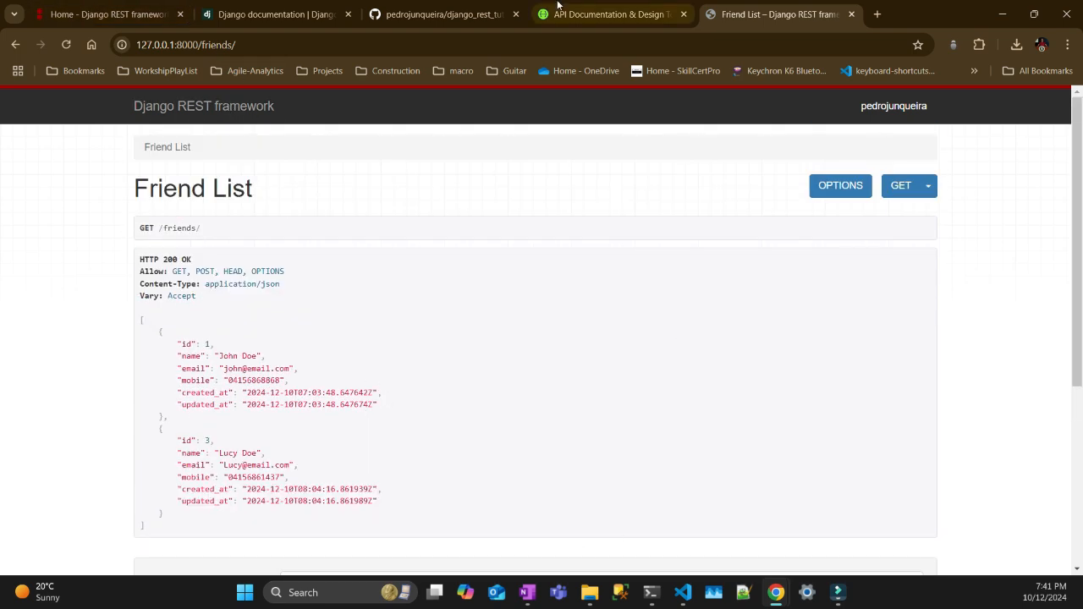
click(609, 13)
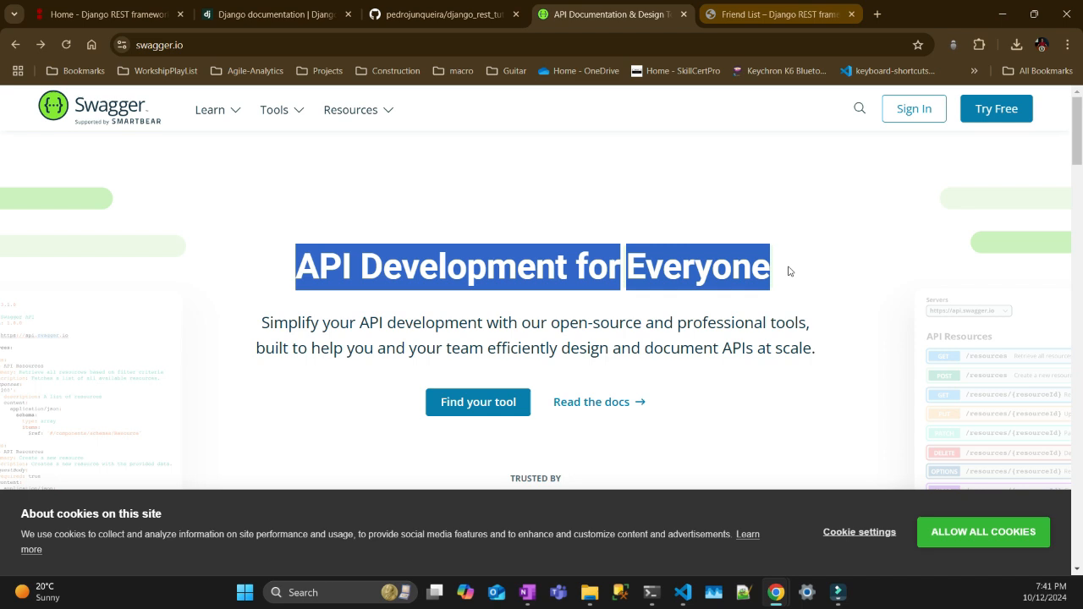
mouse_move(826, 472)
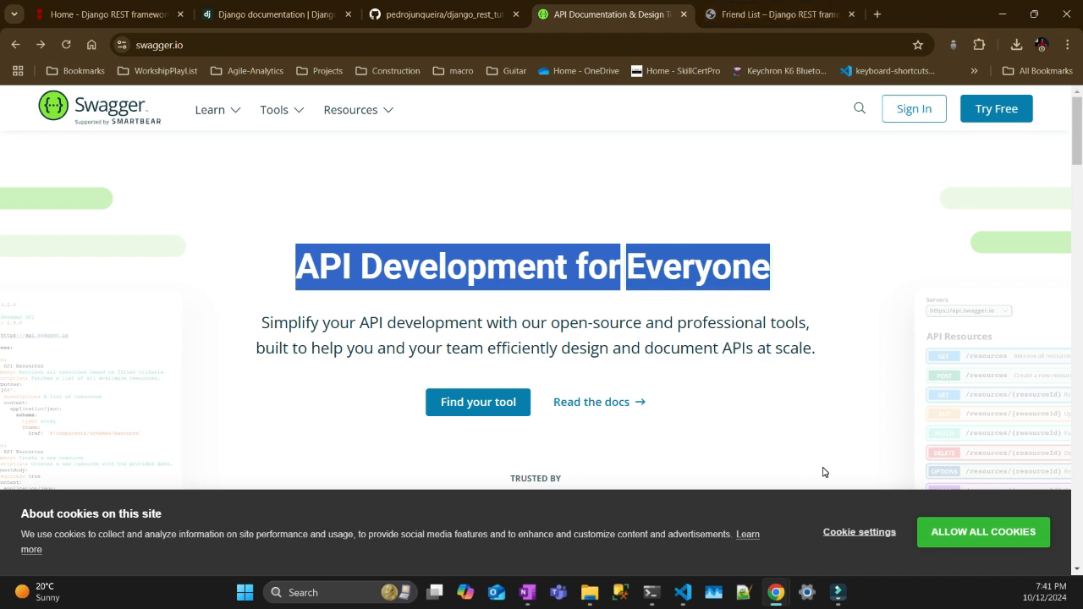
mouse_move(538, 579)
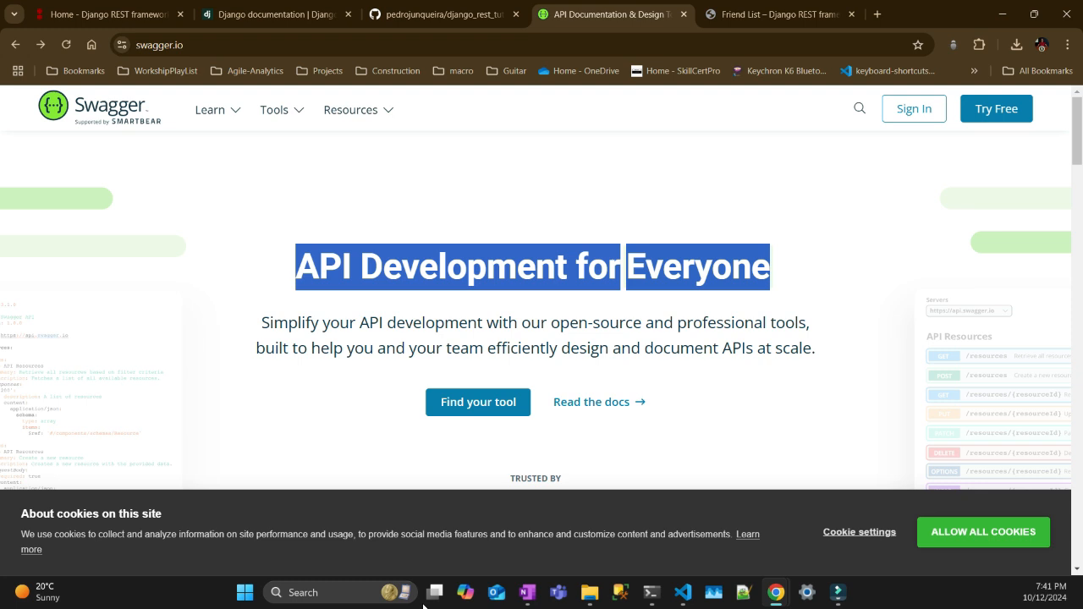
mouse_move(335, 157)
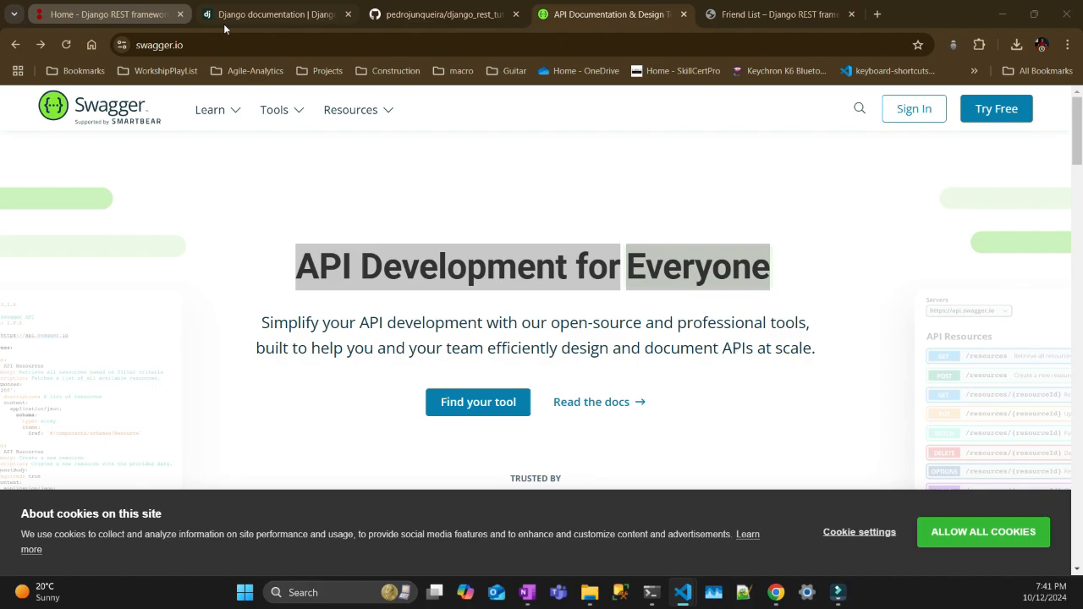
Review the setup command history in Windows Terminal and return to the editor.
click(652, 592)
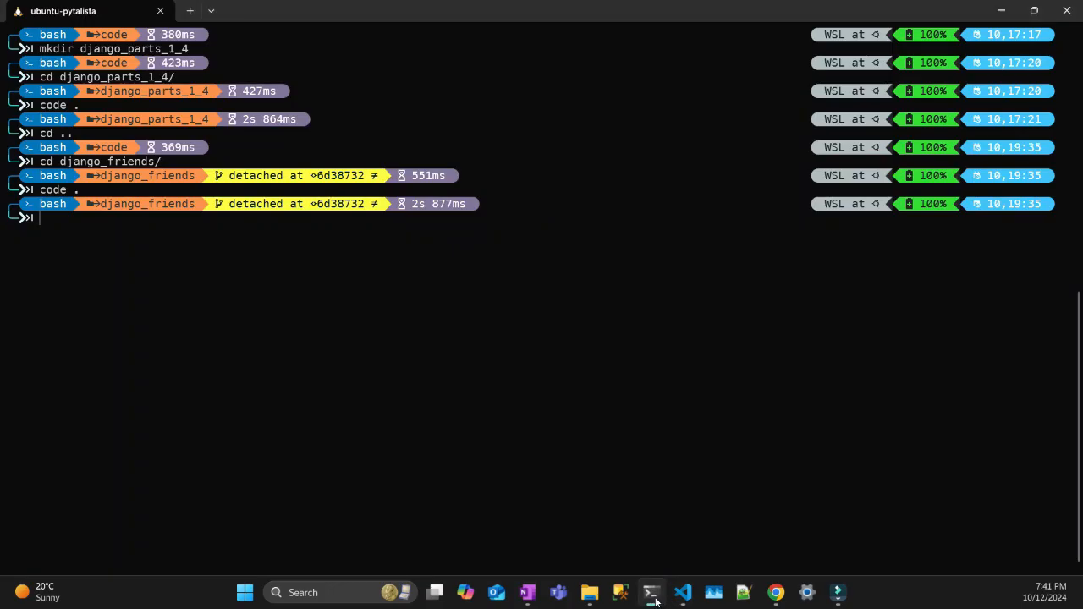
mouse_move(284, 550)
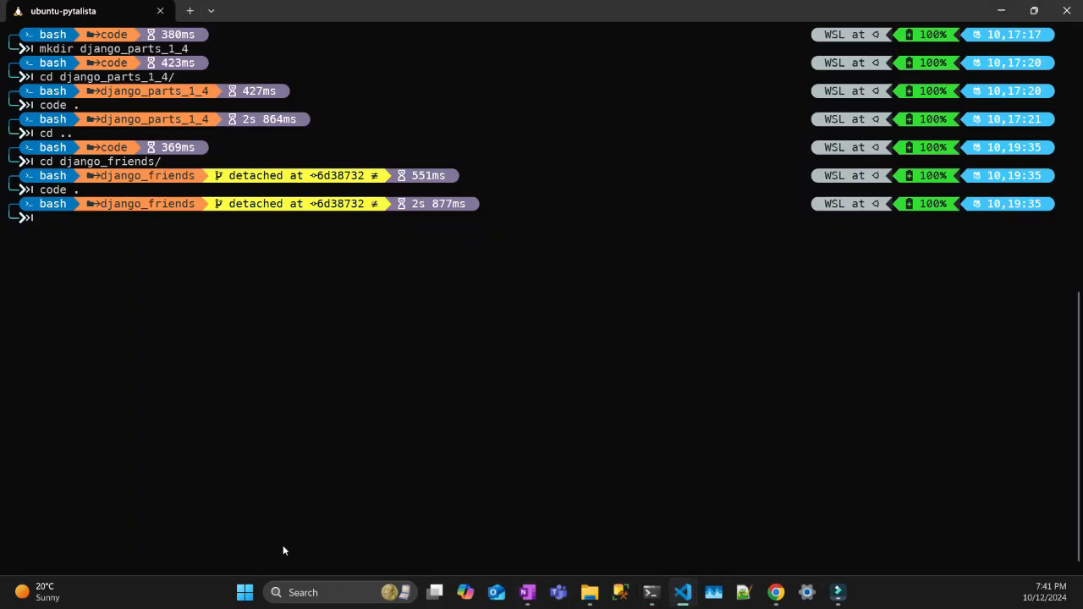
click(683, 593)
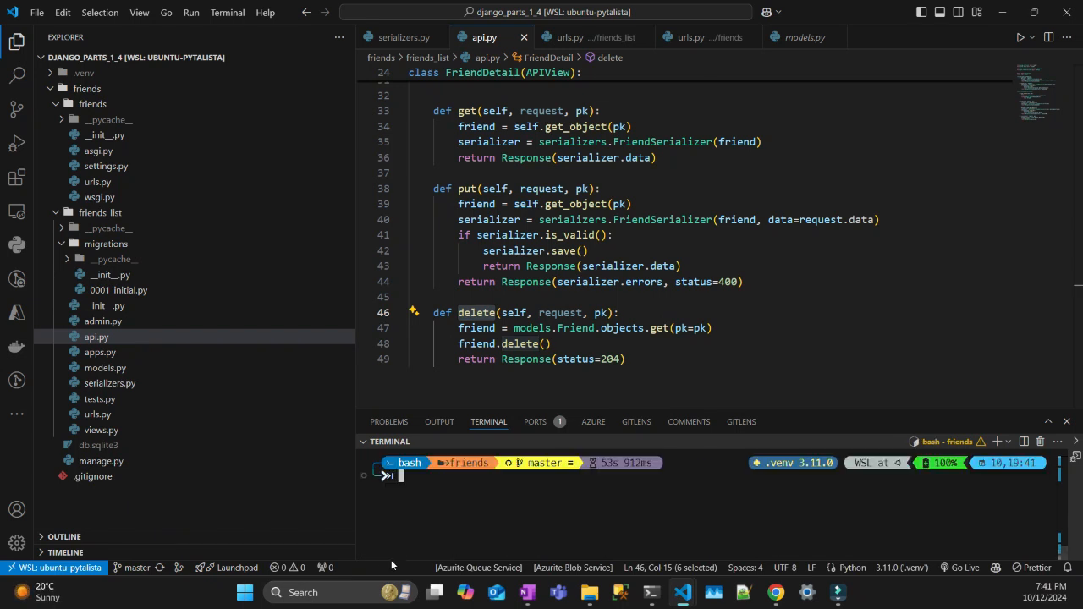
Install drf-yasg with pip into the friends project's virtual environment.
text(pip install drf-yasg)
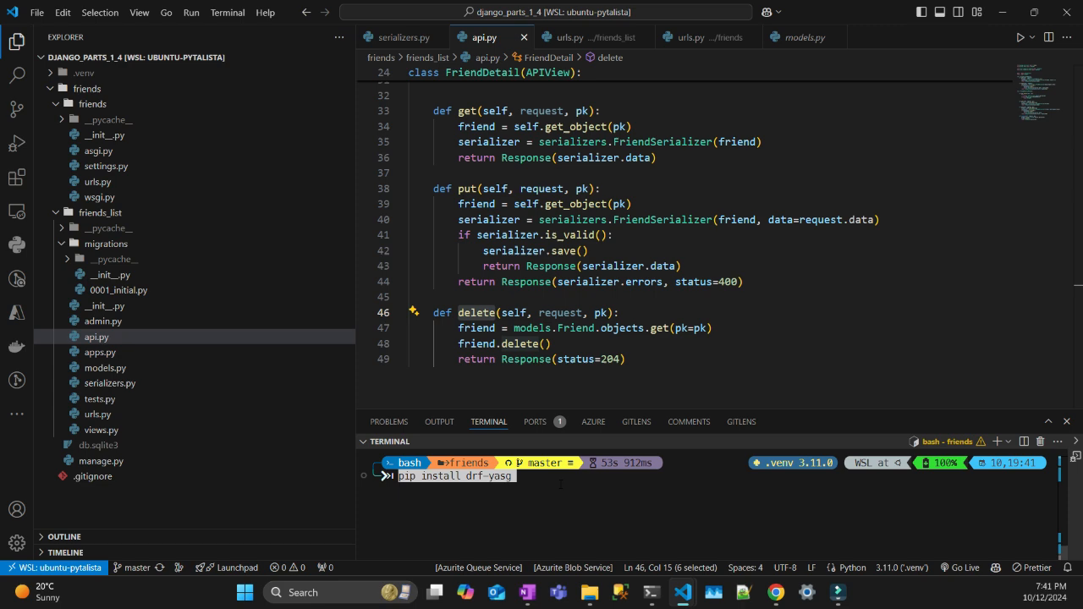
key(Return)
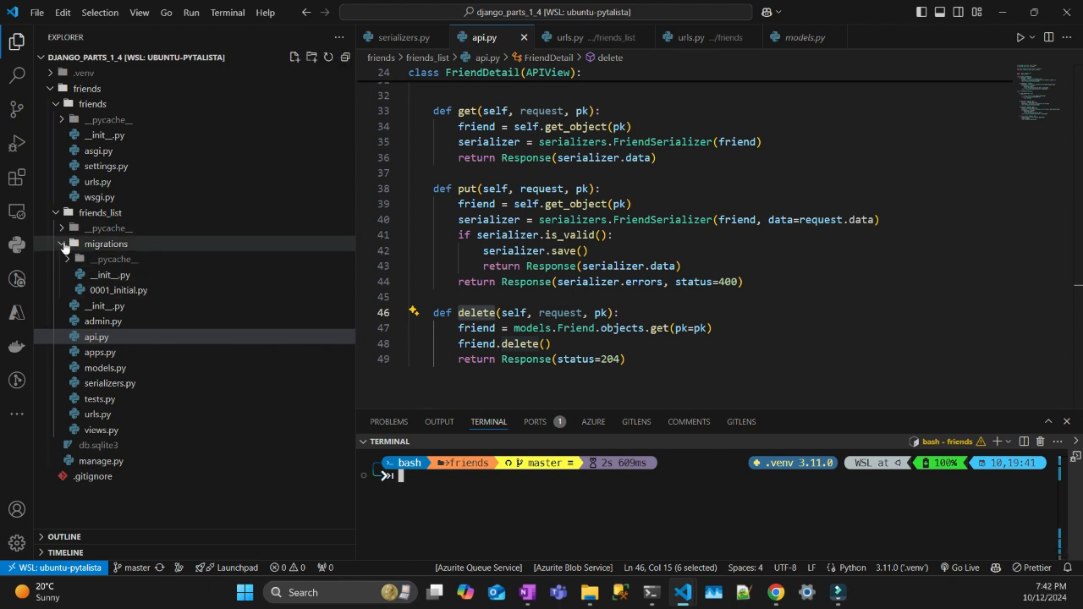
click(66, 243)
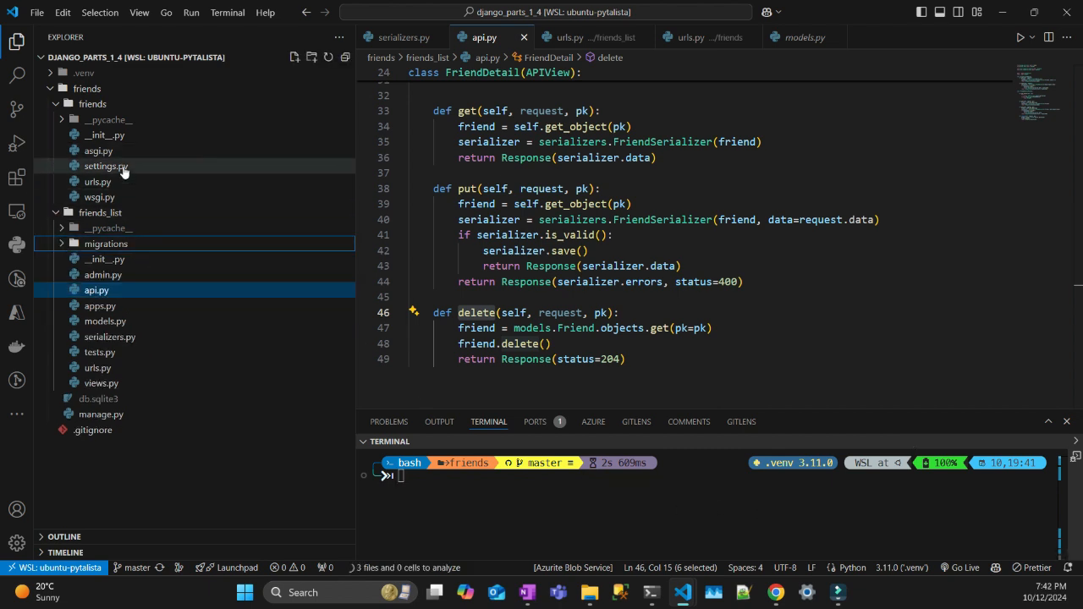
Add "drf_yasg", to INSTALLED_APPS in settings.py after corsheaders.
click(105, 165)
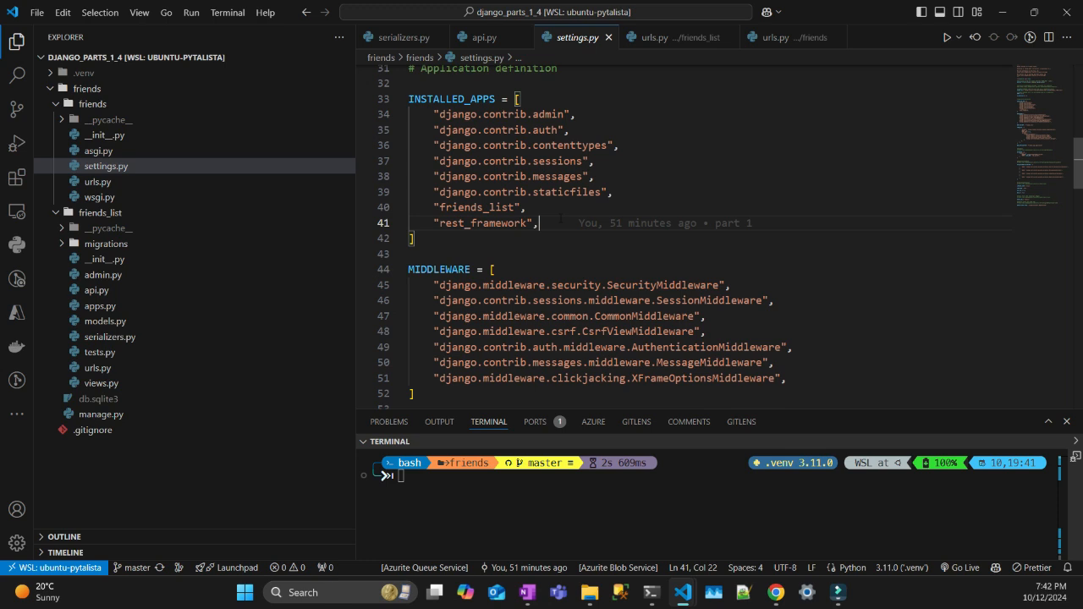
key(Enter)
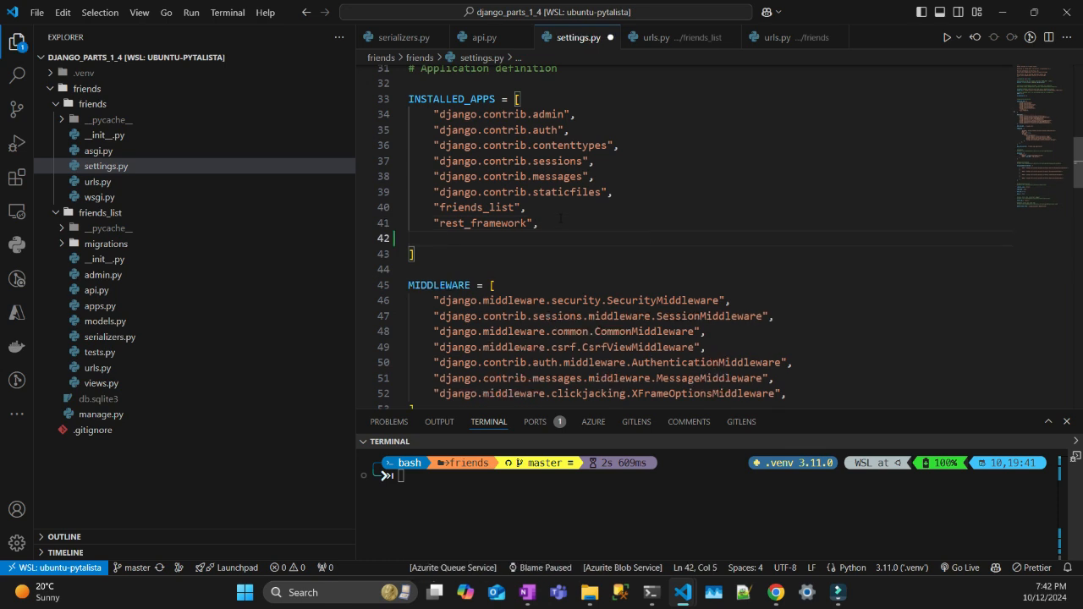
text("corsheaders",)
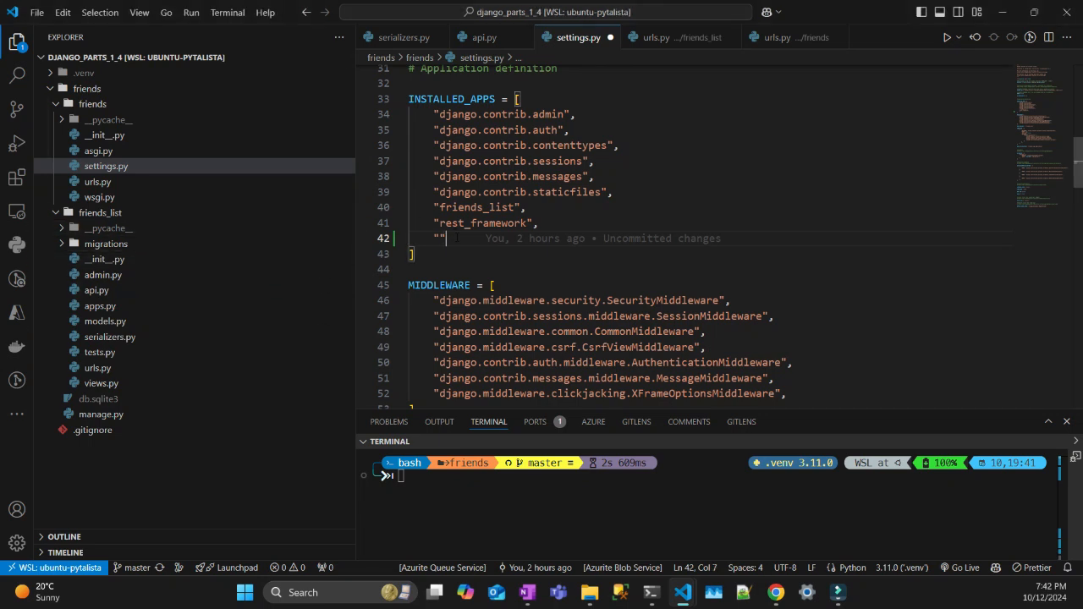
text(drf-yasg)
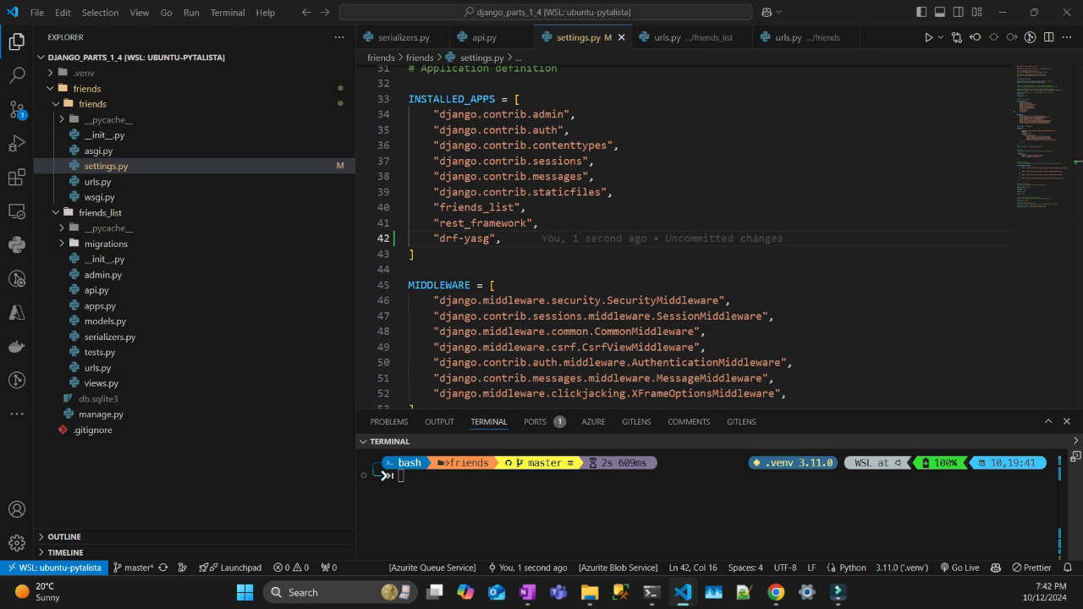
mouse_move(325, 321)
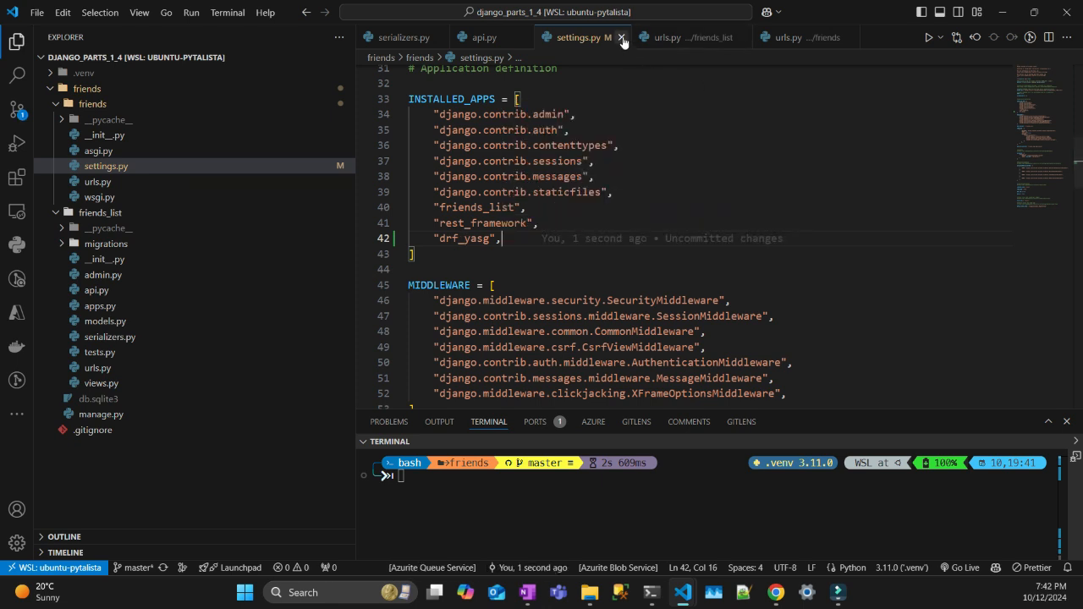
Close the settings, friends_list urls and serializers files.
click(619, 38)
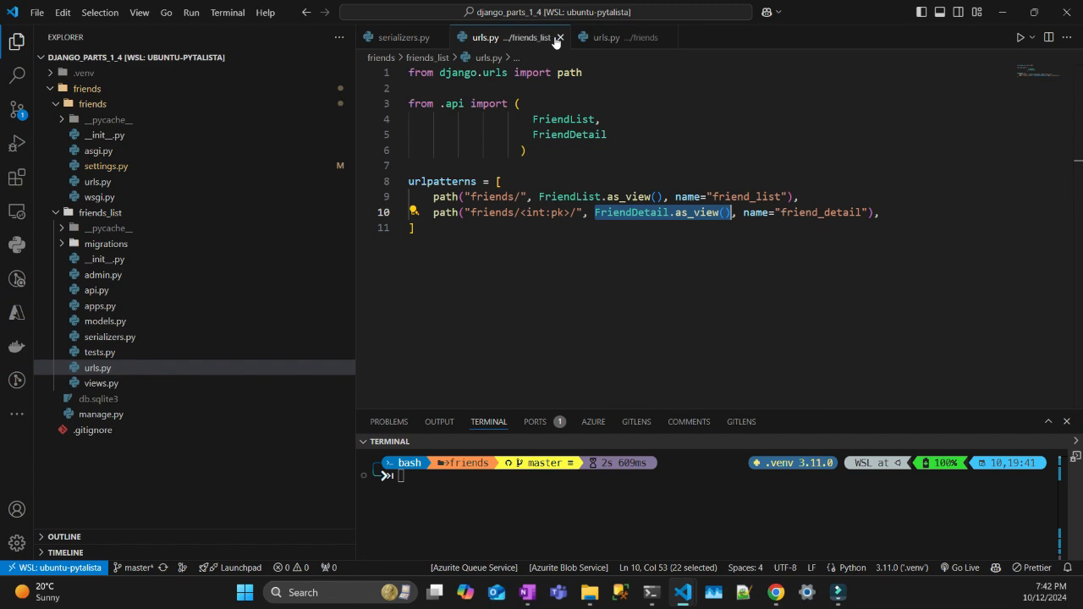
click(559, 38)
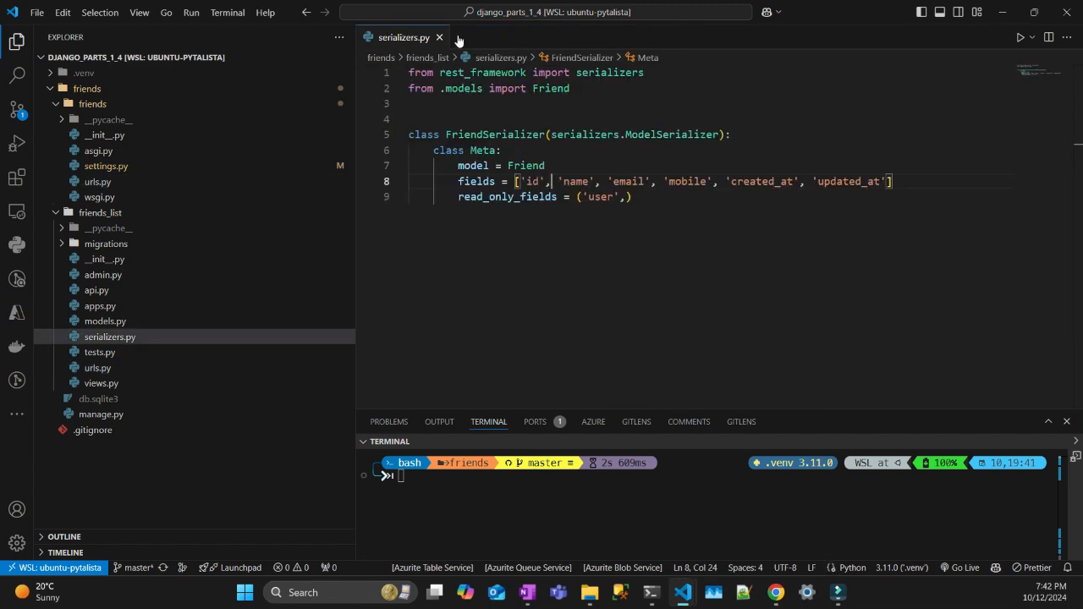
click(98, 181)
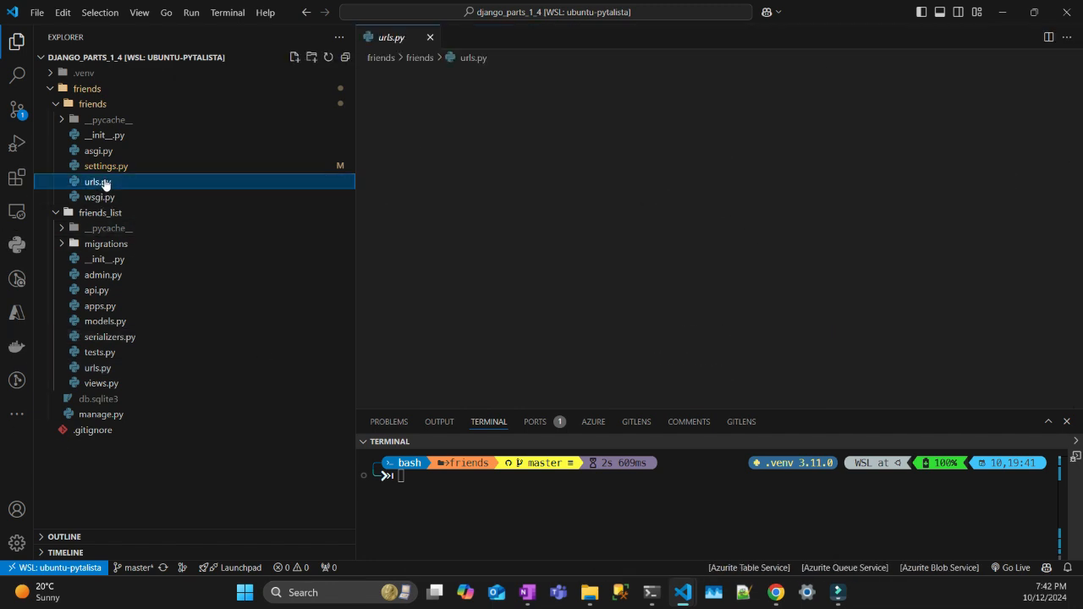
Define schema_view = get_schema_view for Friends API v1, BSD License, in project urls.py.
click(98, 181)
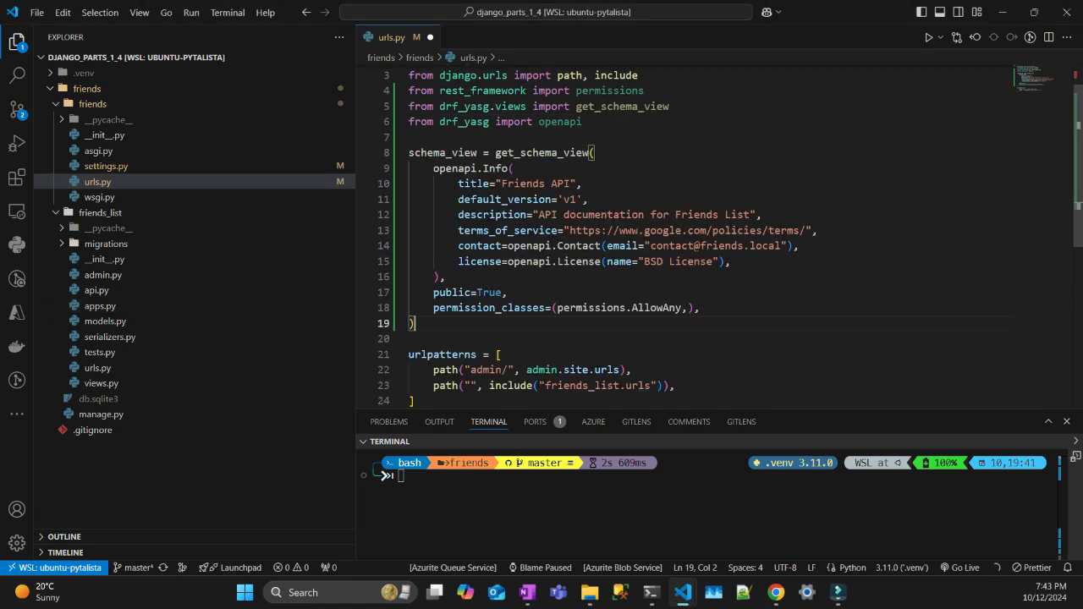
Save, then add swagger<format>/, swagger/ and redoc/ paths through schema_view to urlpatterns.
key(ctrl+s)
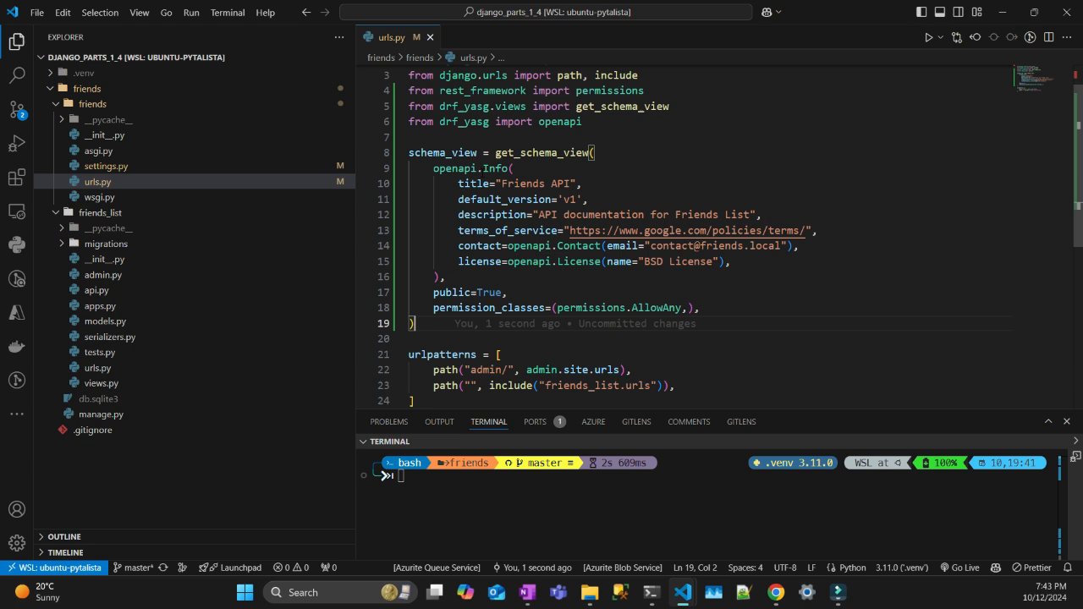
double_click(568, 200)
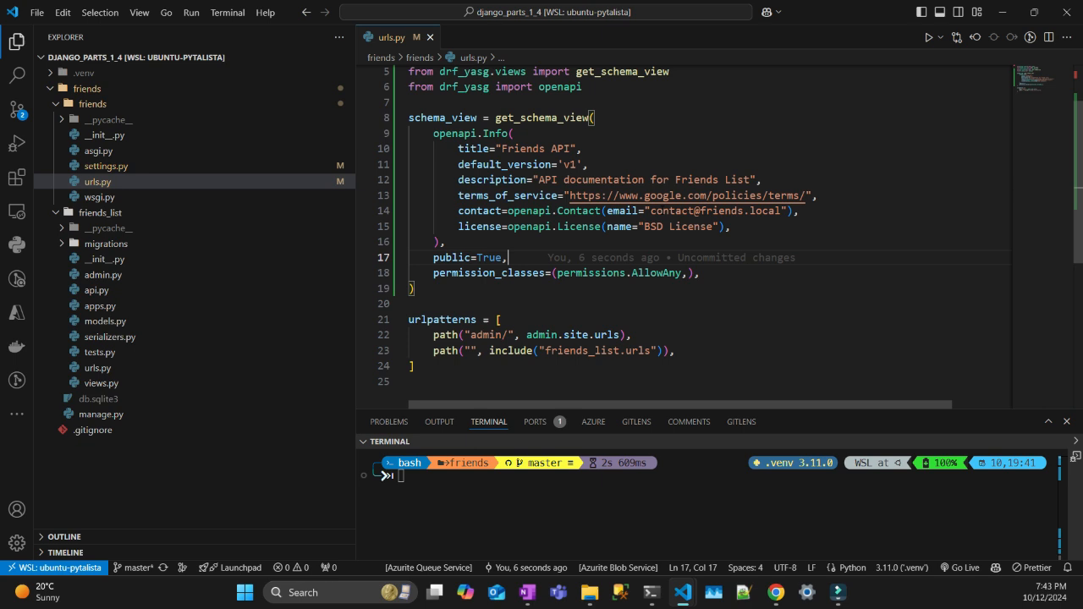
double_click(677, 227)
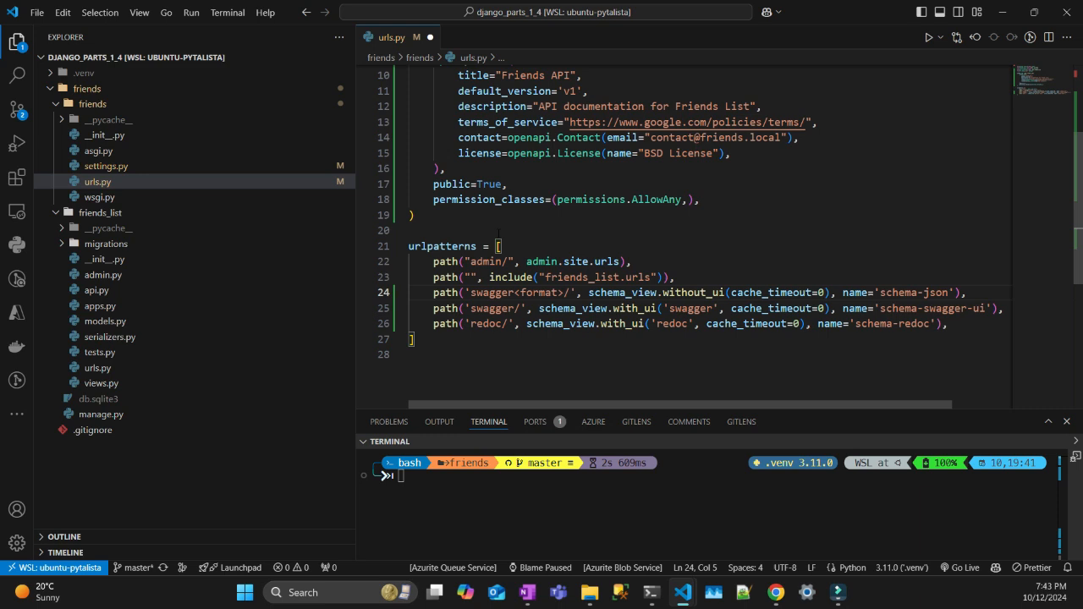
Save urls.py, rename the 'swagger/' UI route to 'api/', then bring up friends_list api.py.
key(ctrl+s)
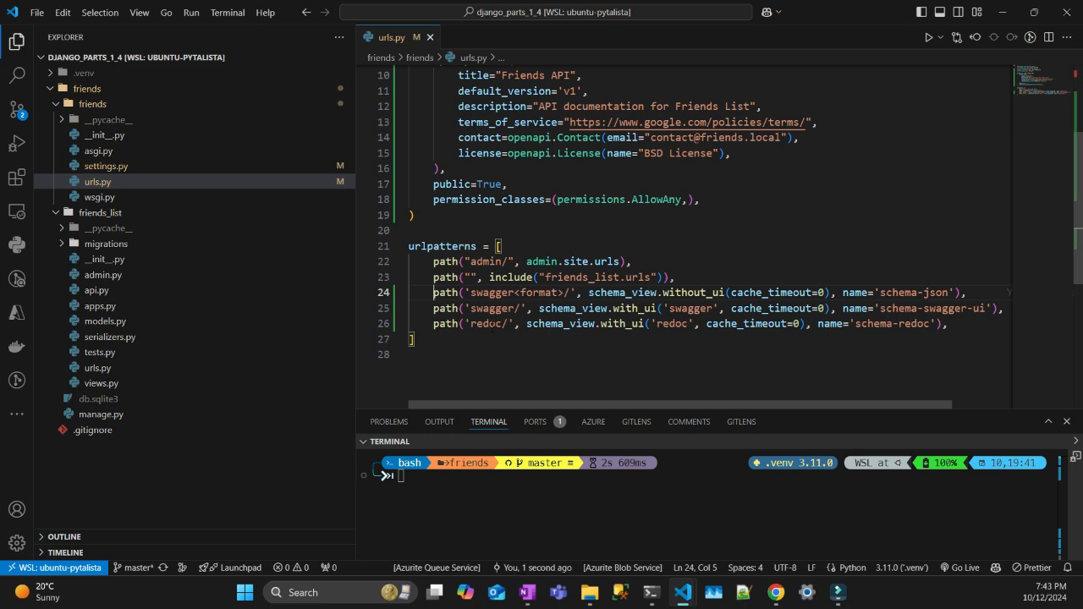
double_click(493, 308)
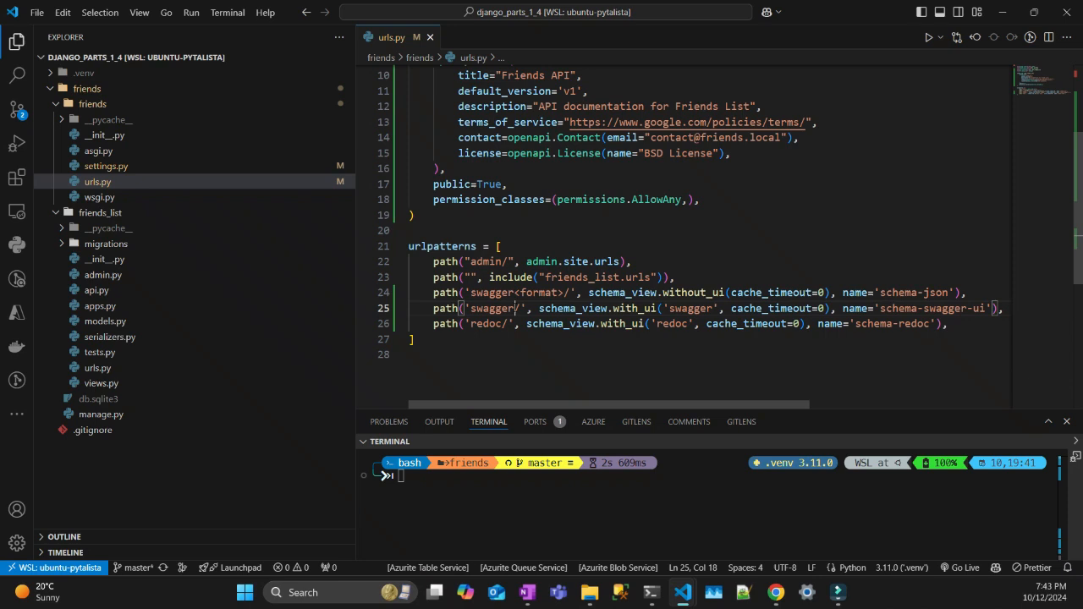
double_click(491, 308)
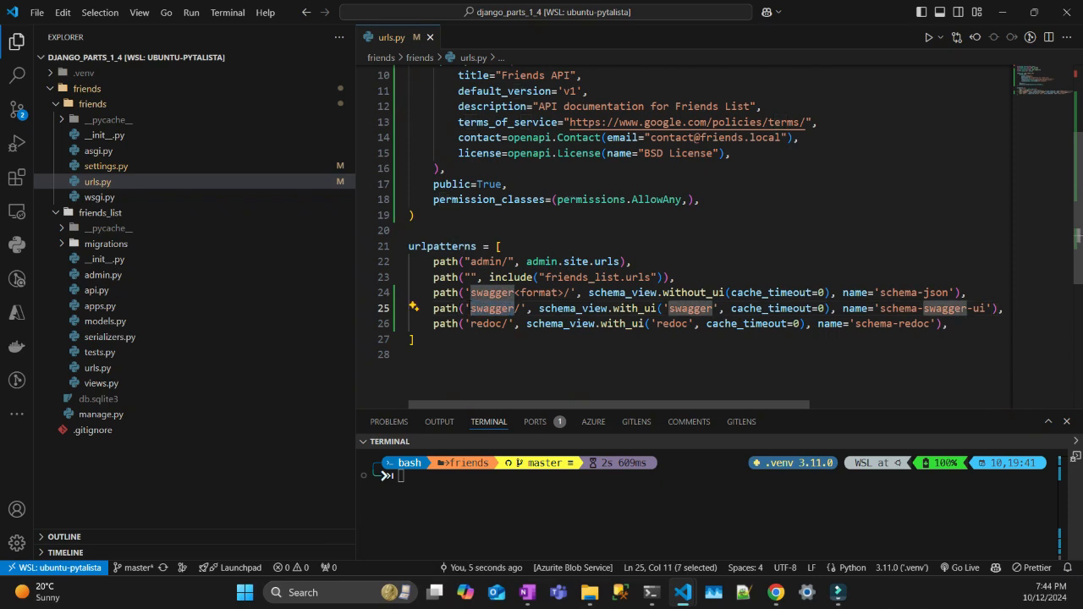
mouse_move(629, 291)
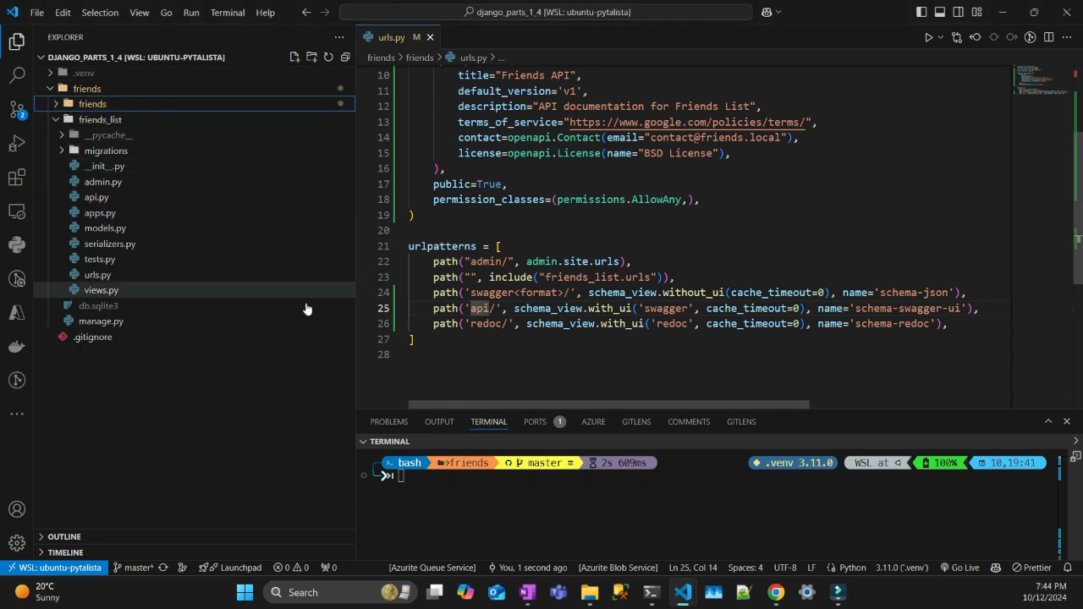
click(96, 196)
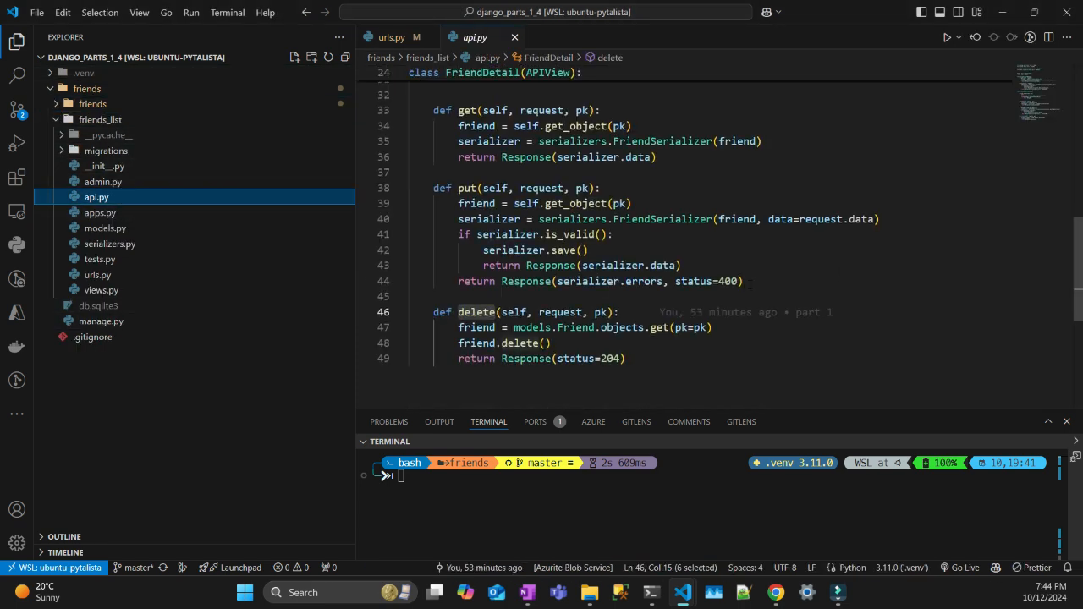
scroll(up, 3)
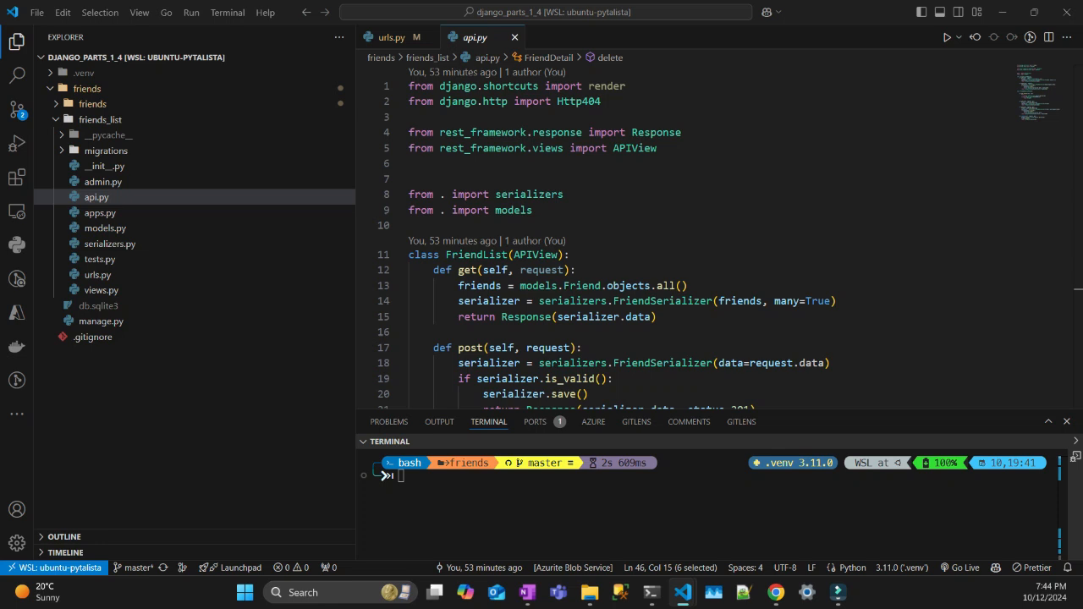
mouse_move(57, 531)
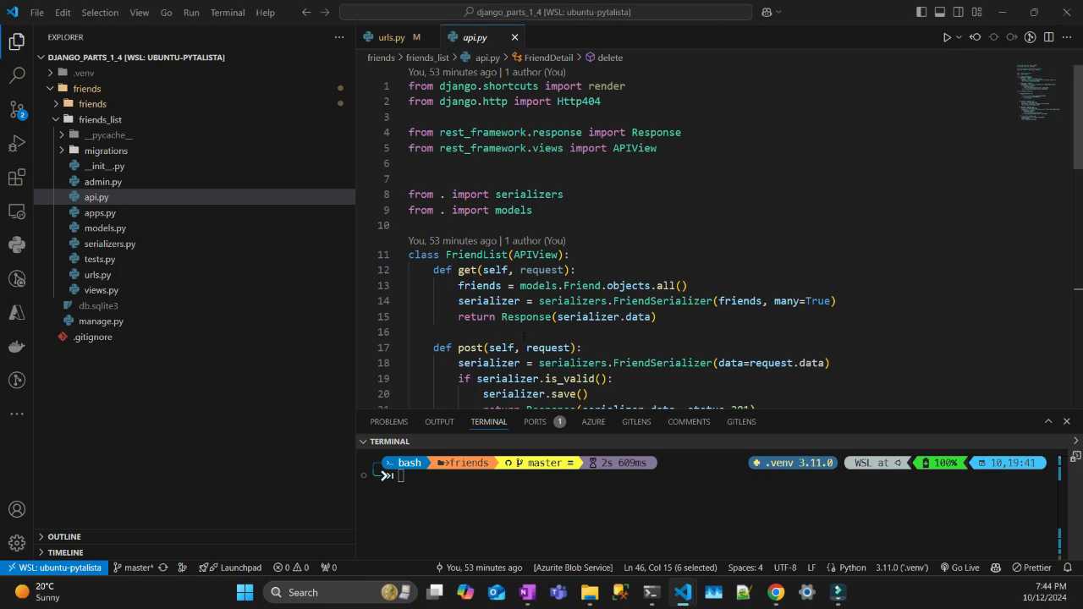
double_click(467, 349)
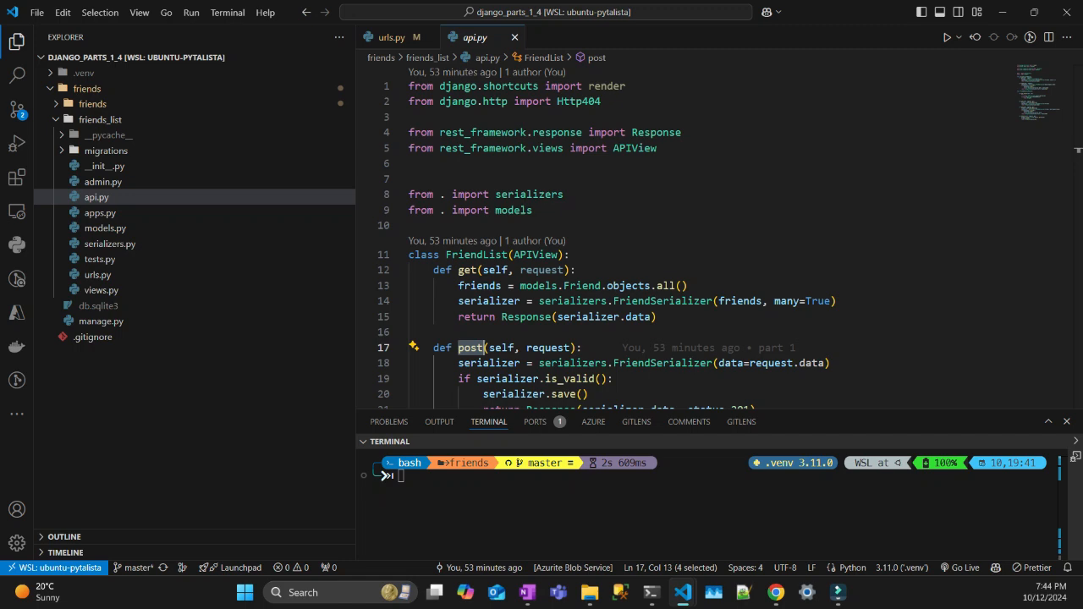
scroll(down, 3)
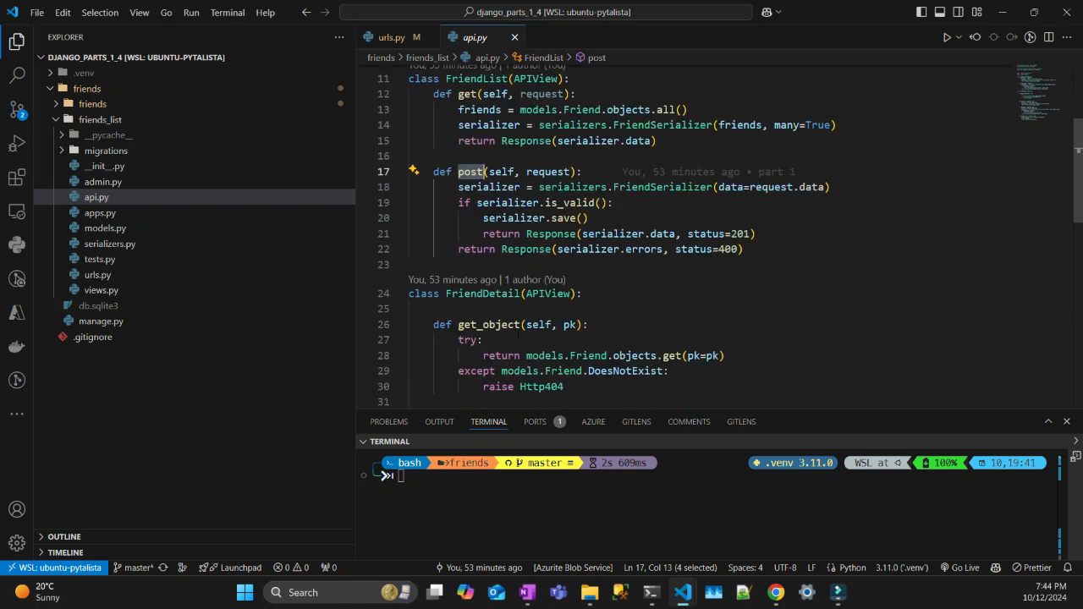
scroll(up, 3)
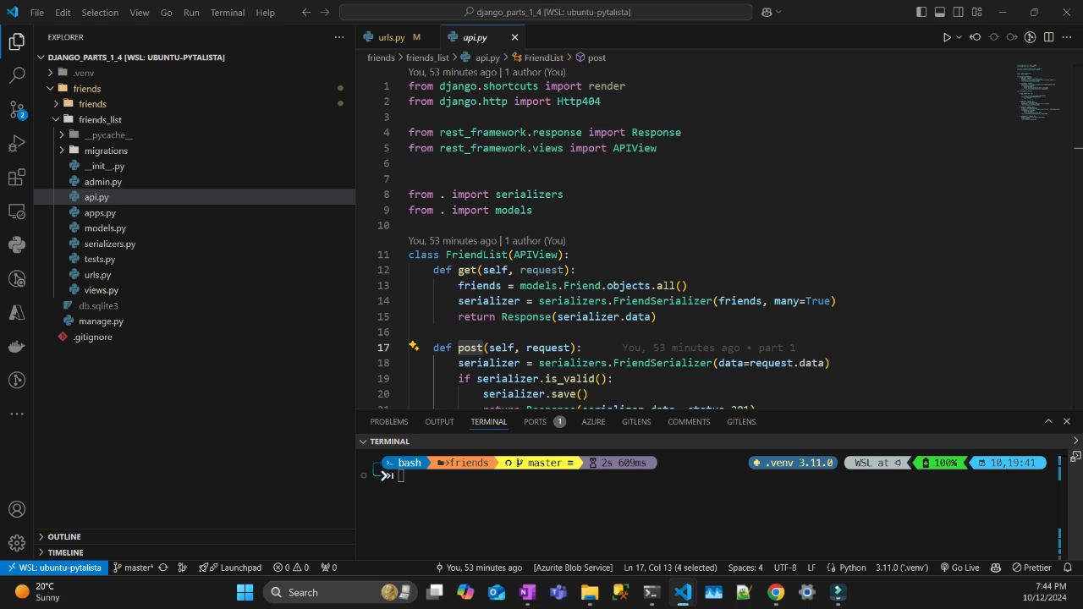
mouse_move(502, 44)
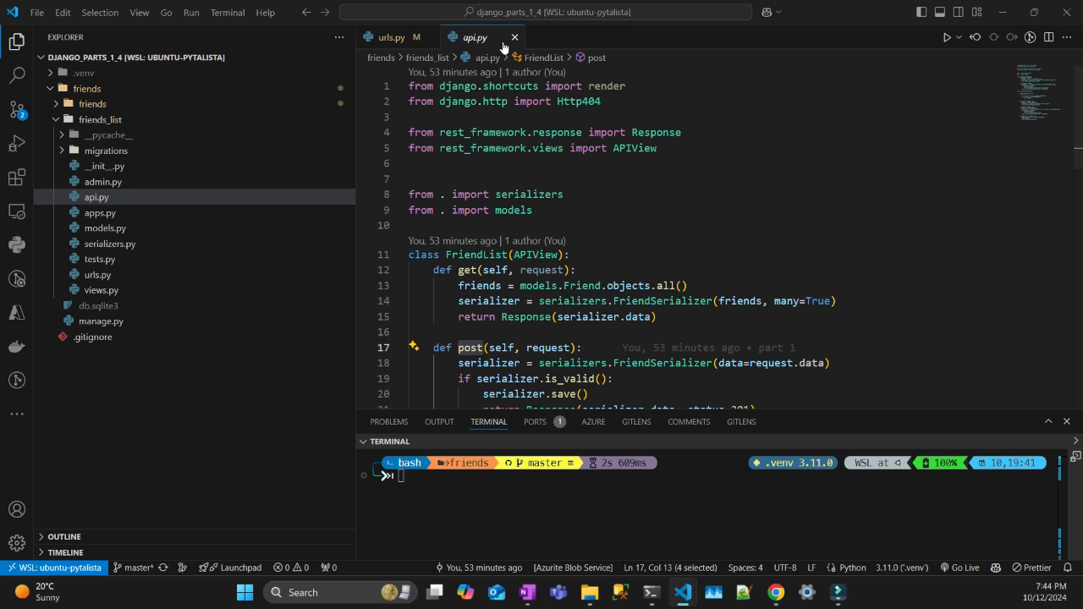
Import swagger_auto_schema and decorate FriendList.post with FriendSerializer body, 201 serializer and 400 'Bad Request'.
text(from drf_yasg.utils import swagger_auto_schema)
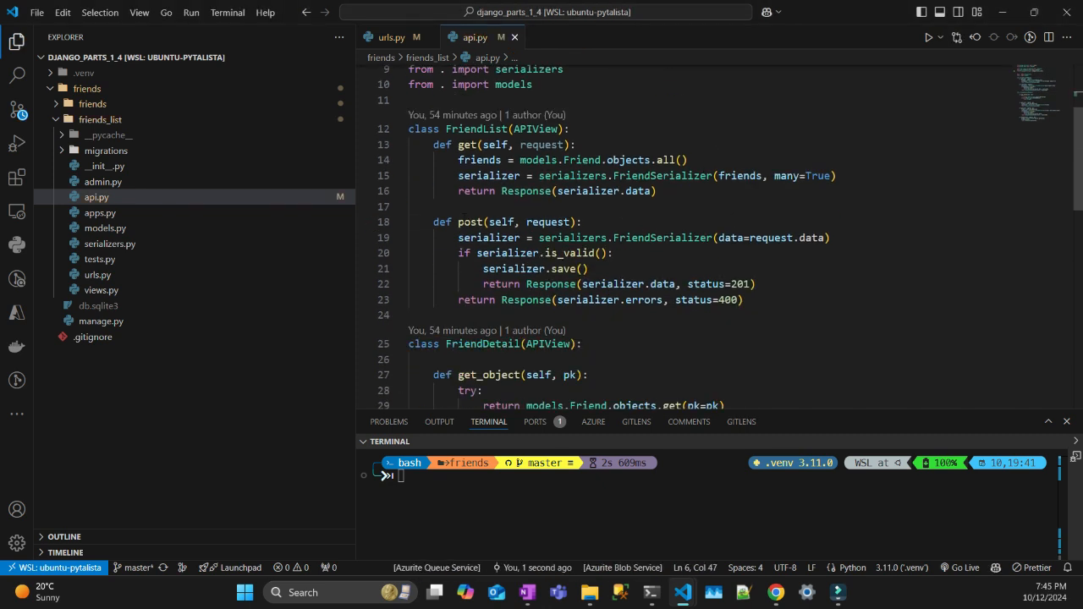
key(Enter)
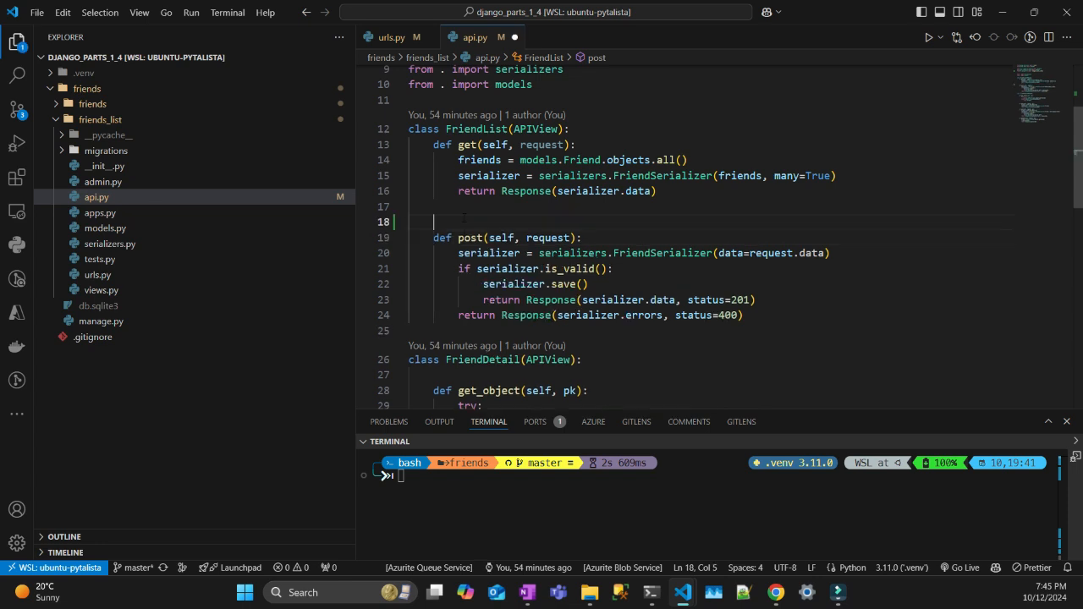
text(@swagger_auto_schema(request_body=serializers.FriendSerializer))
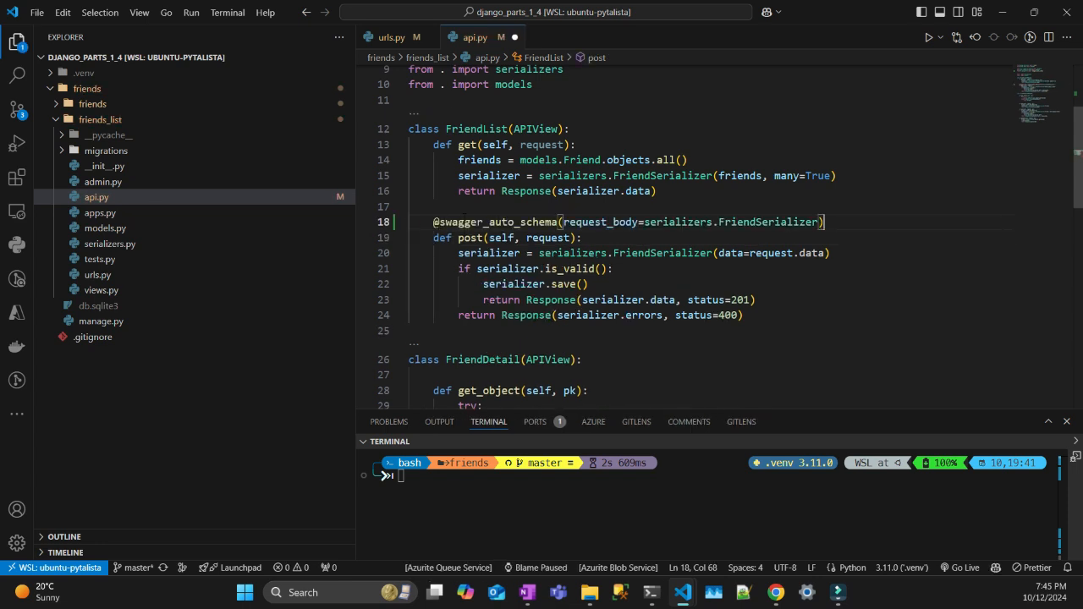
key(enter)
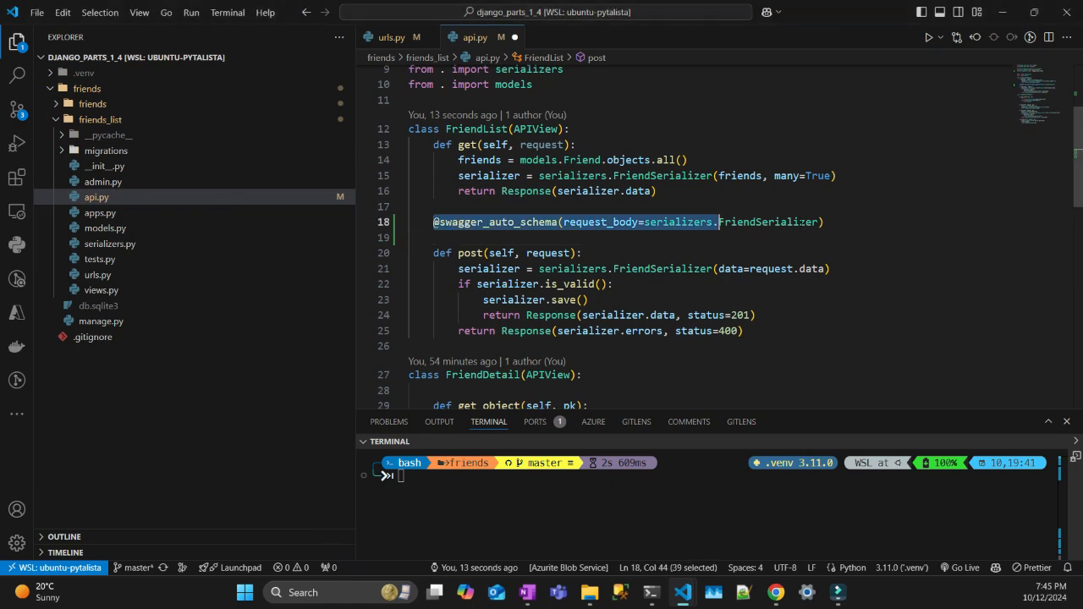
key(Delete)
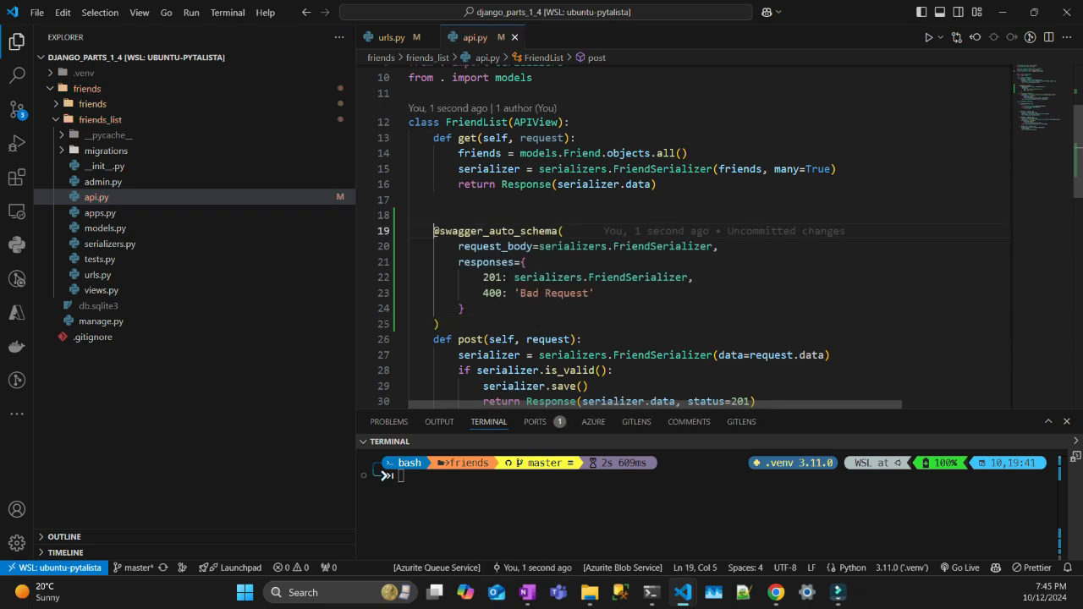
double_click(600, 278)
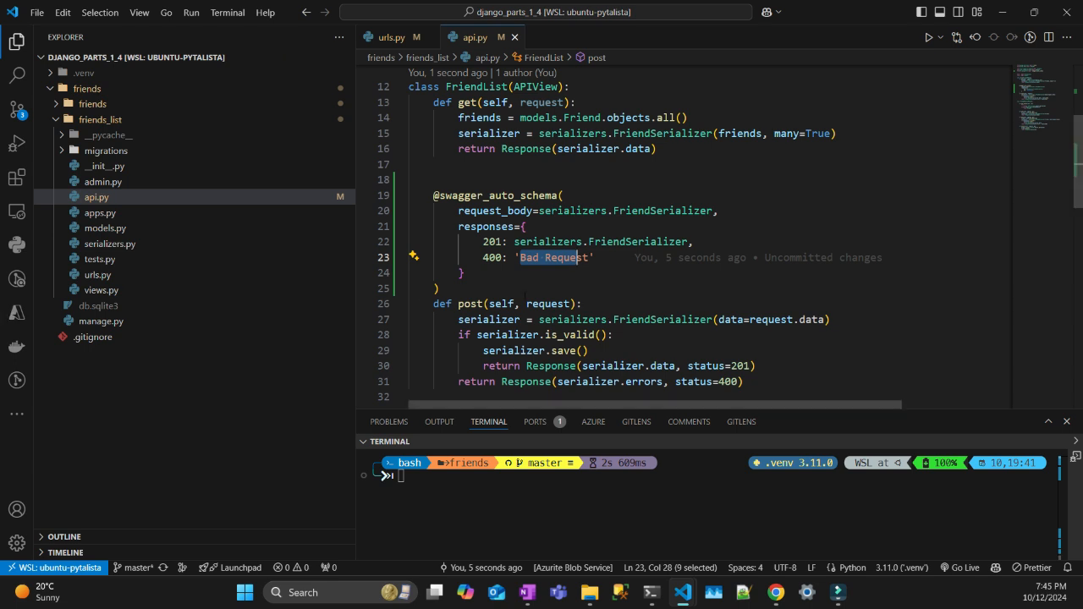
Decorate FriendDetail.put with swagger_auto_schema (FriendSerializer body, 200/400) and check the import.
scroll(down, 3)
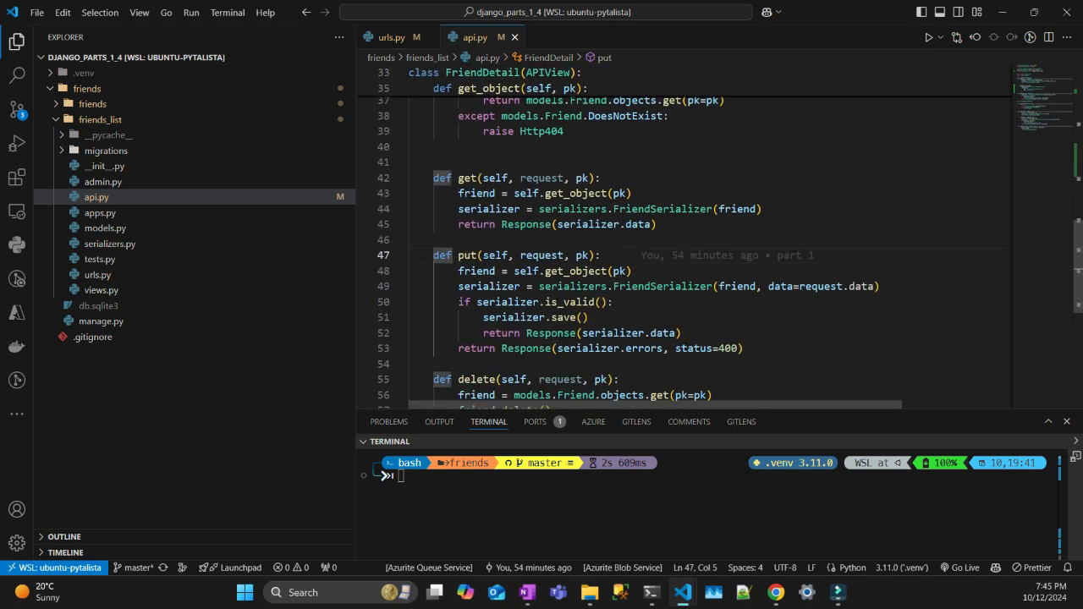
text(@swagger_auto_schema()
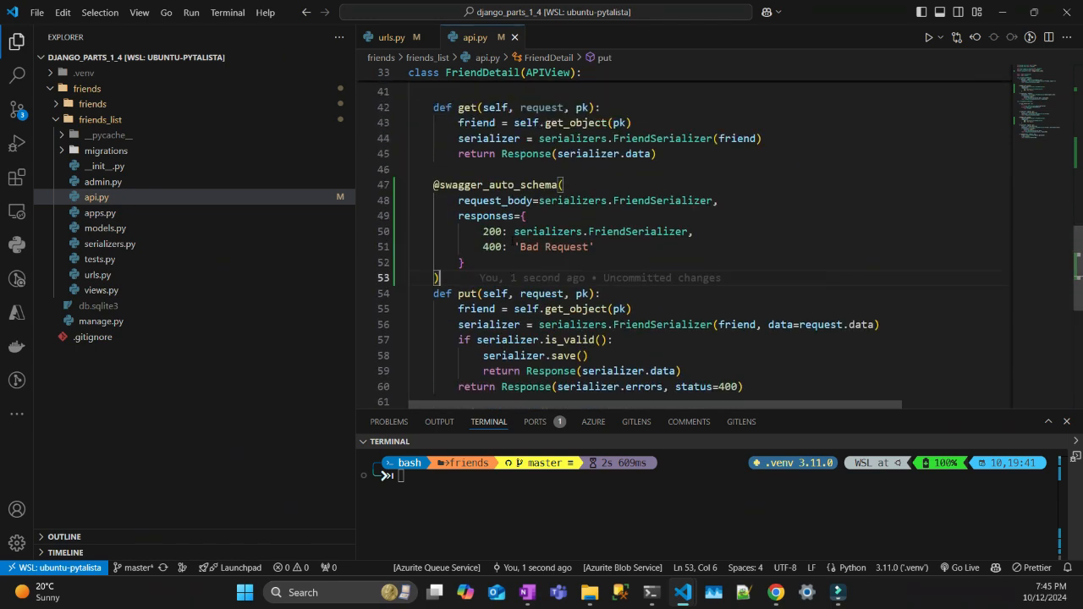
scroll(up, 3)
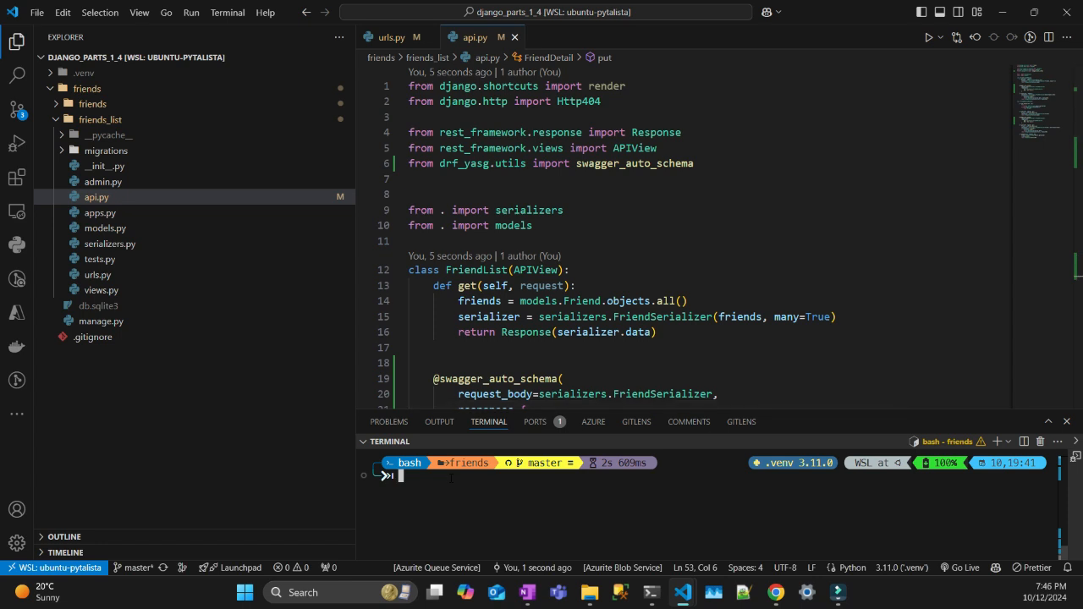
Run python manage.py runserver in the integrated terminal to start the Django server.
text(python manage.py runserver)
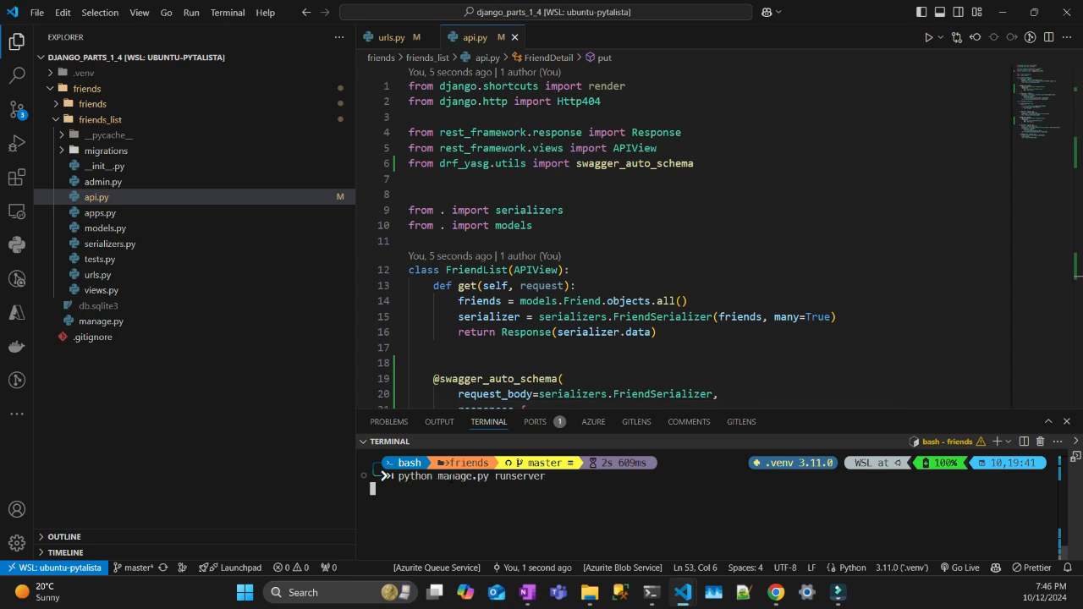
key(Return)
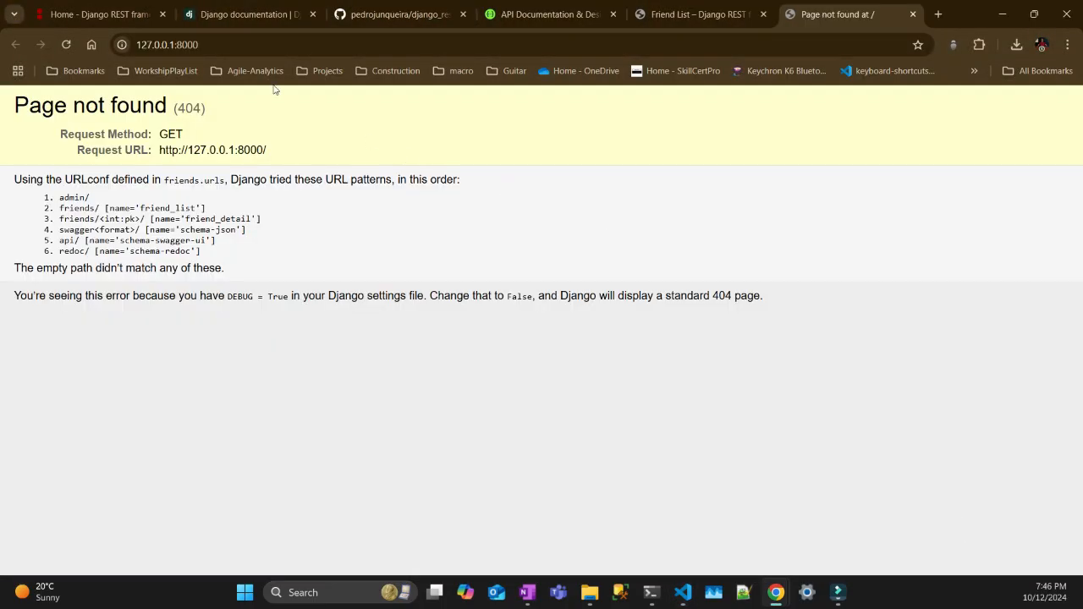
Execute GET /friends/ via Try it out and review the 200 response listing two friends.
text(/admin)
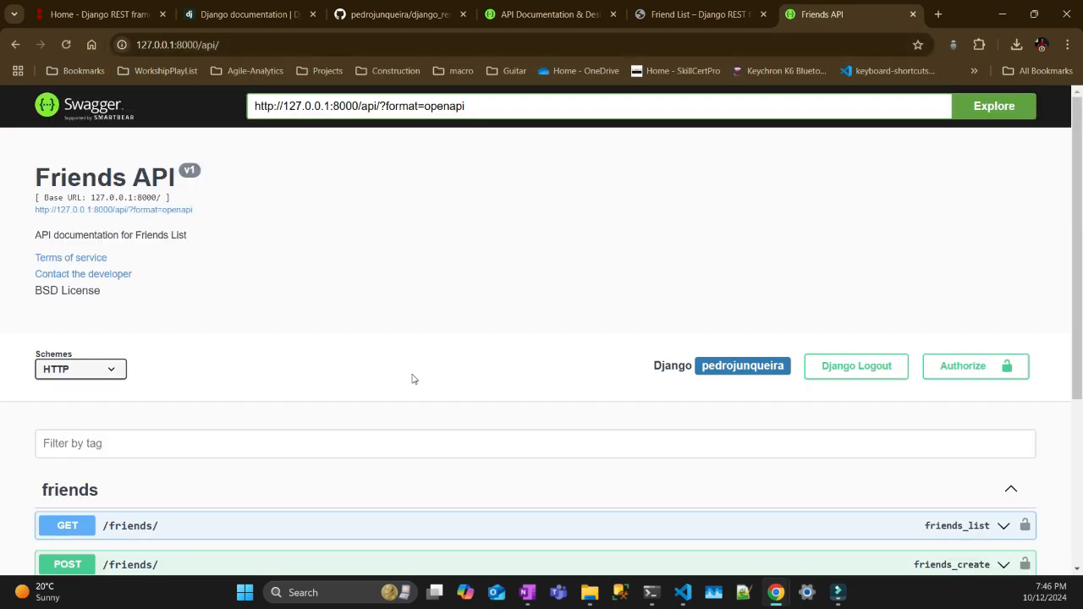
scroll(down, 3)
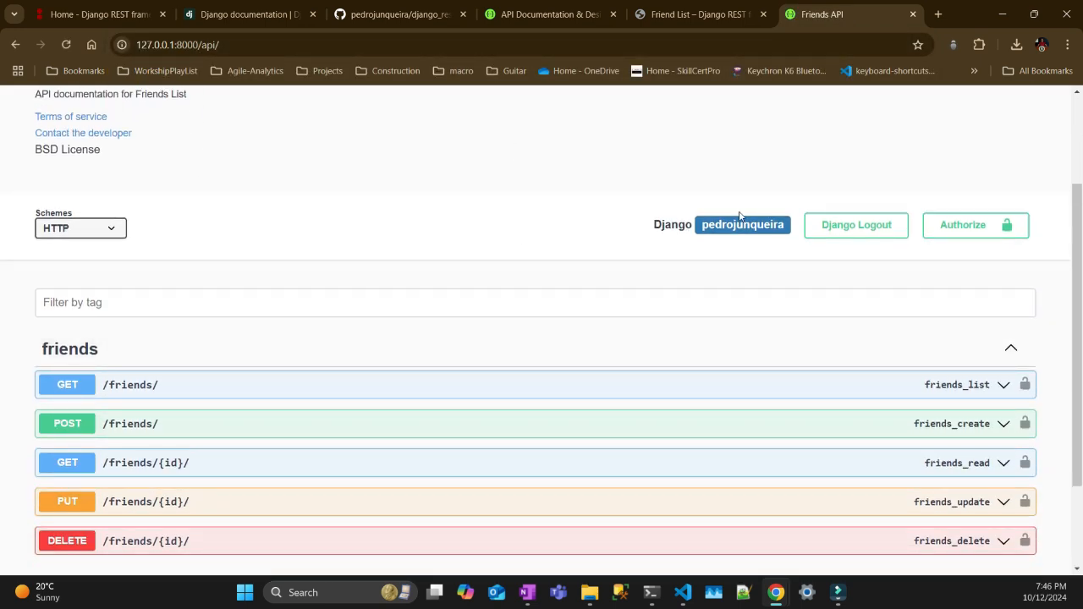
scroll(down, 3)
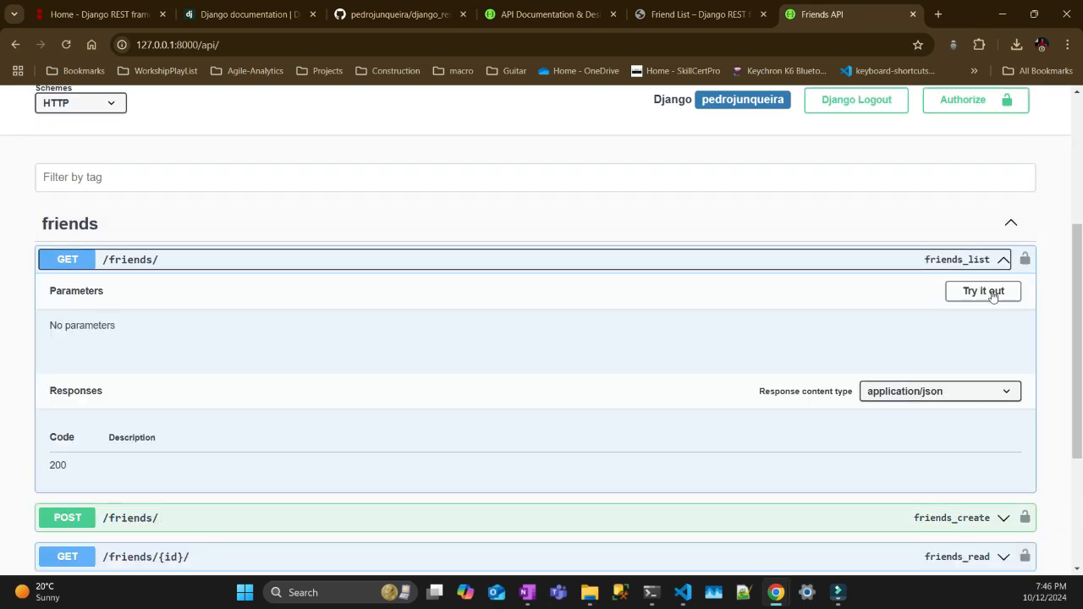
click(983, 291)
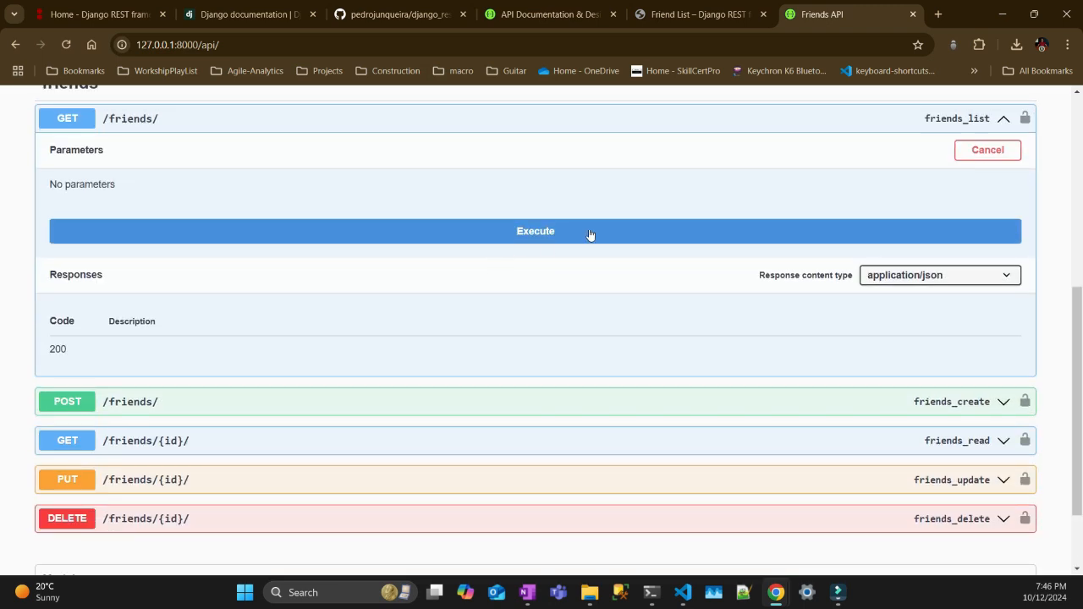
click(535, 230)
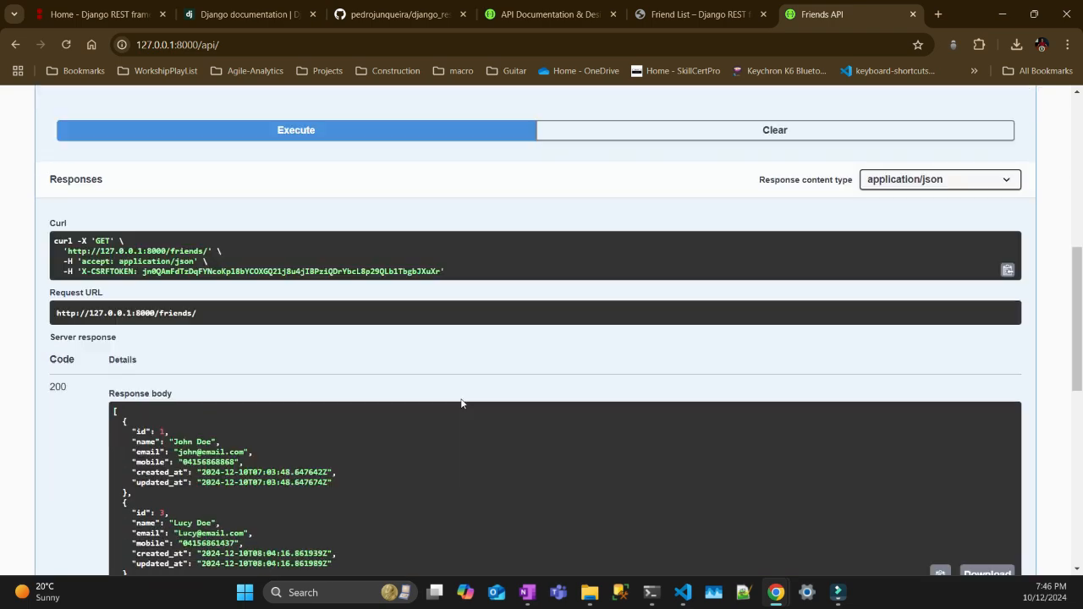
scroll(down, 3)
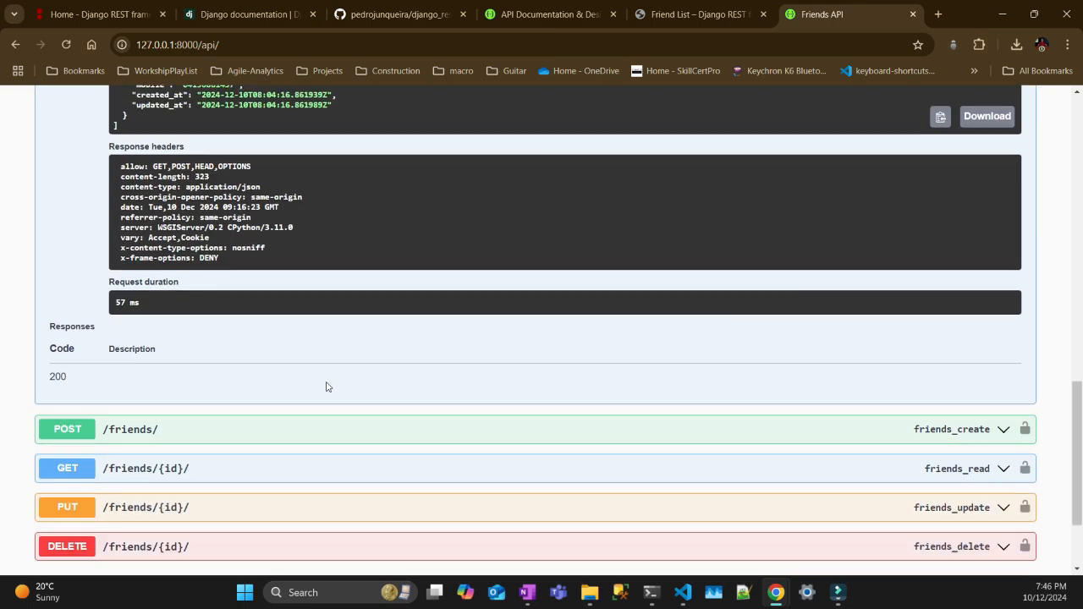
click(508, 429)
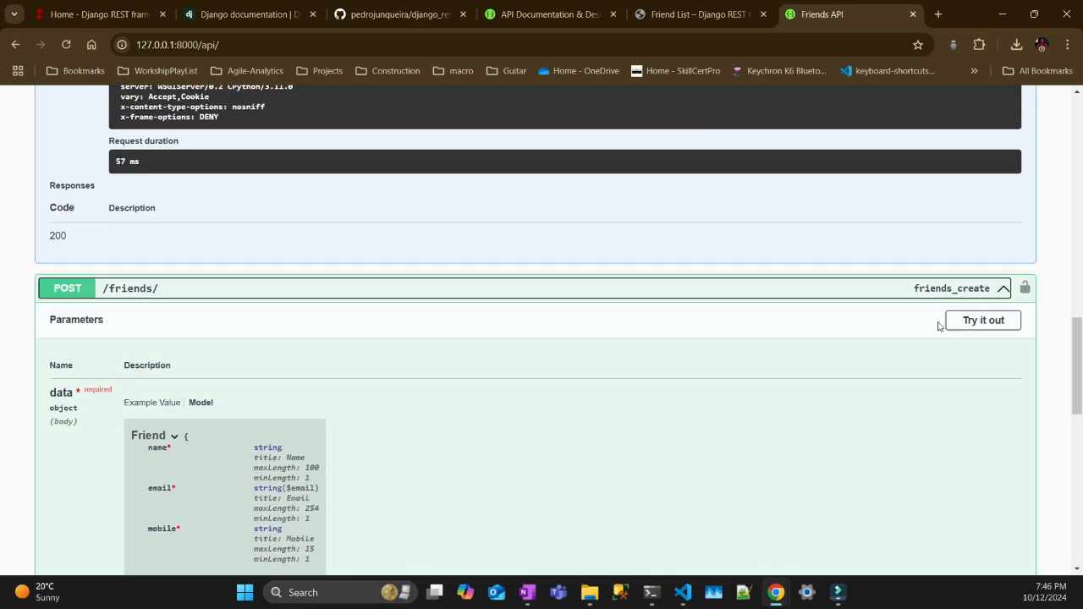
click(982, 320)
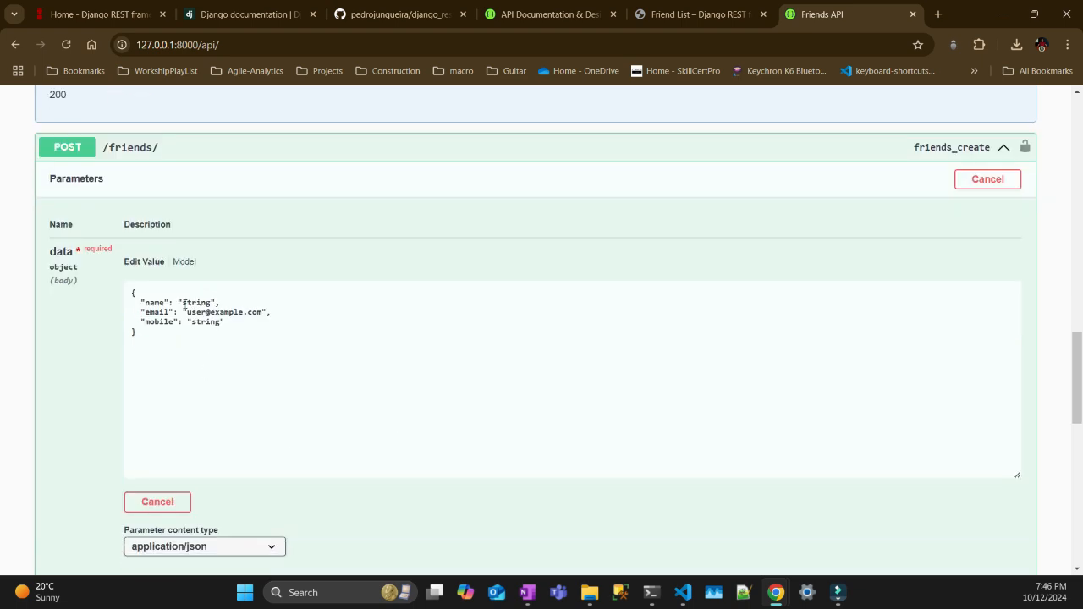
double_click(196, 303)
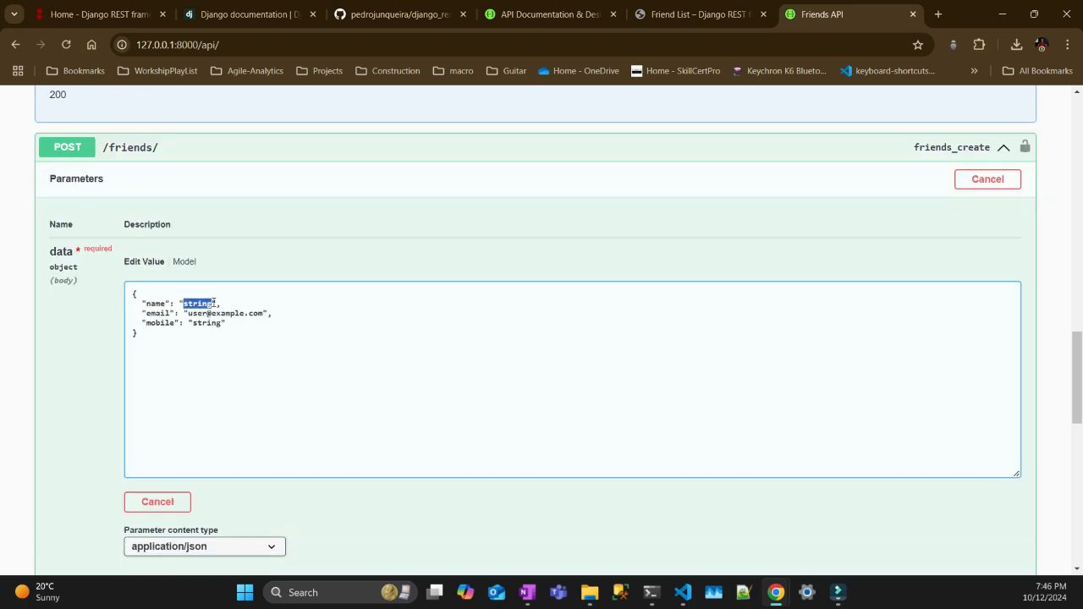
text(Ricar)
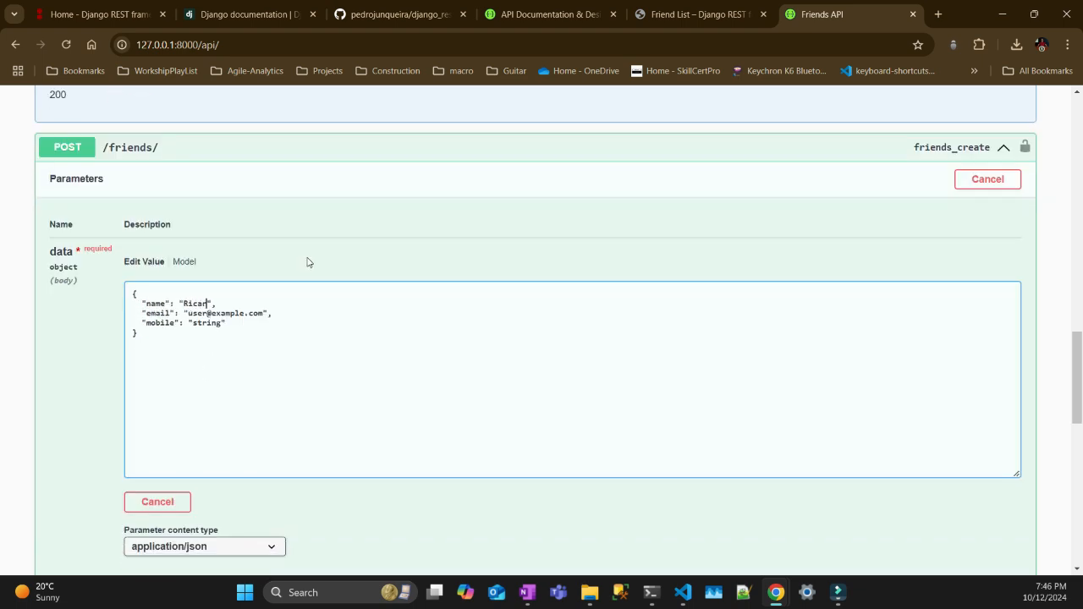
text(do)
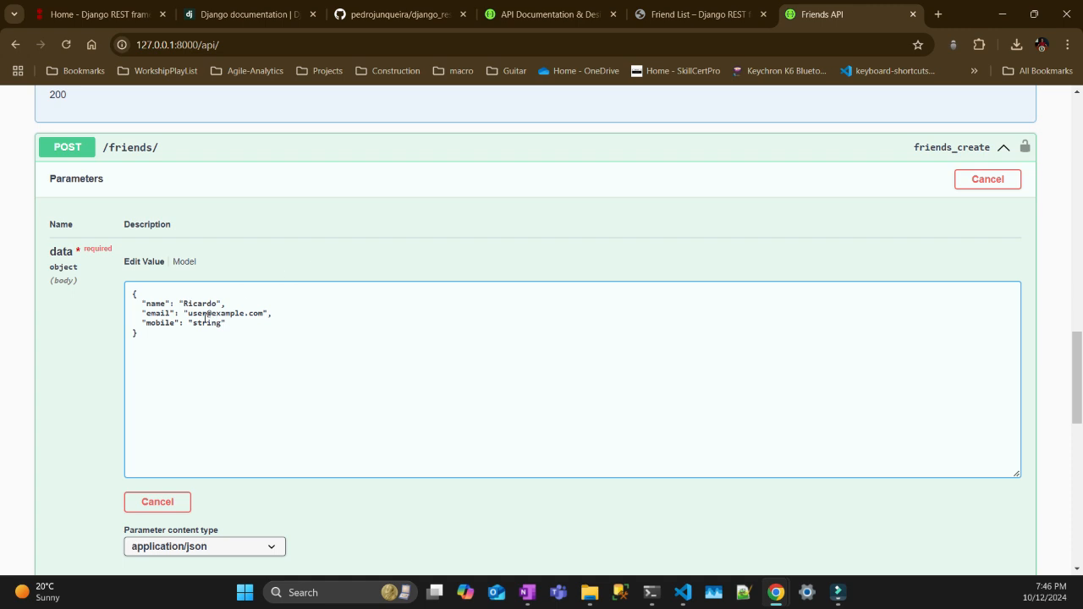
click(206, 312)
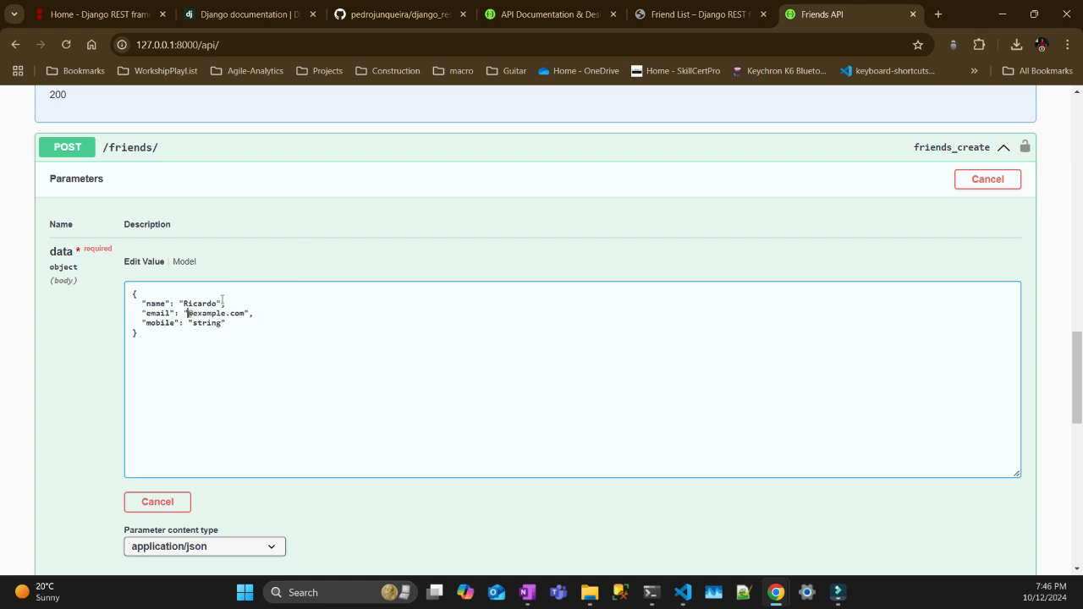
text(rick)
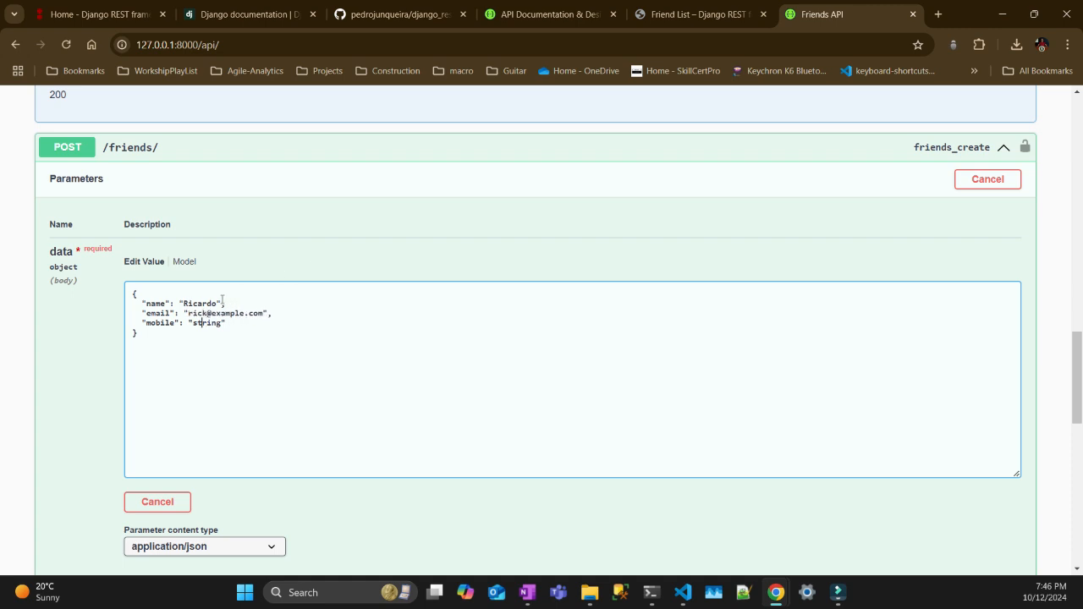
double_click(207, 321)
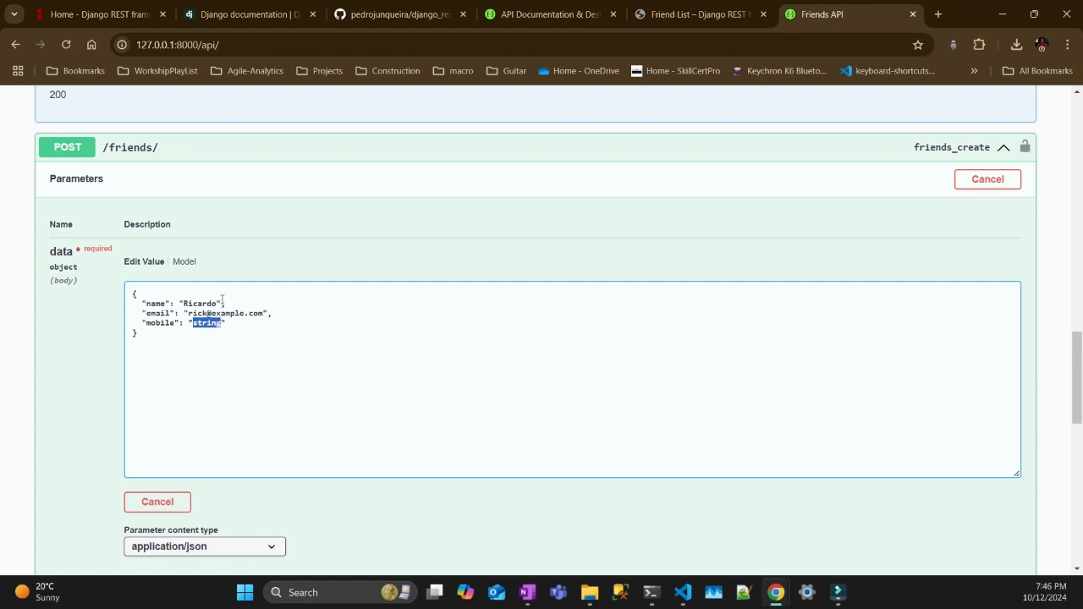
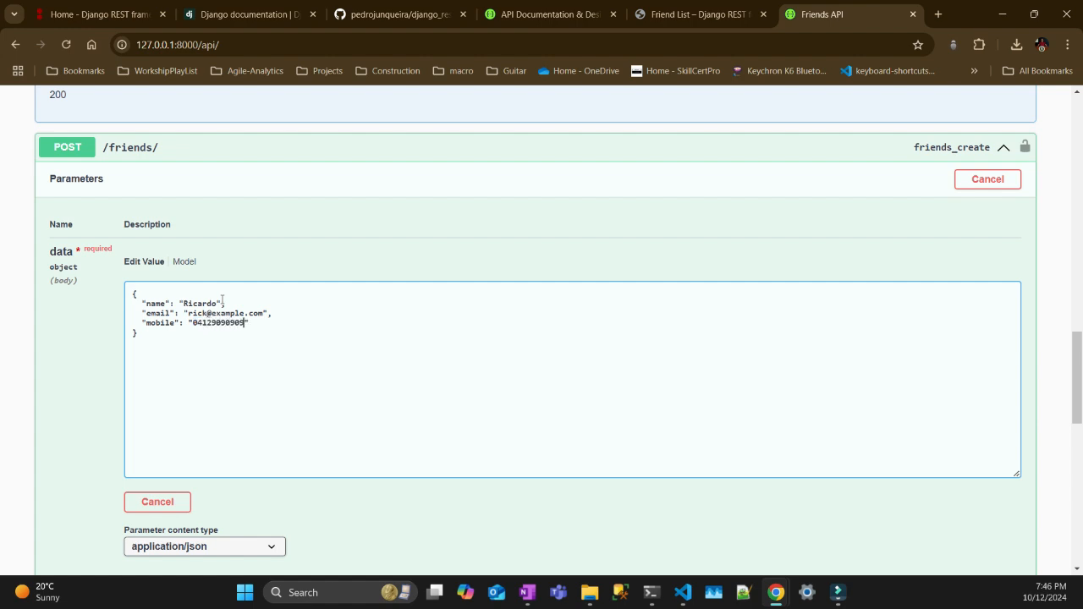
Execute the POST /friends/ request and check the 201 response creating Ricardo with id 4.
scroll(down, 3)
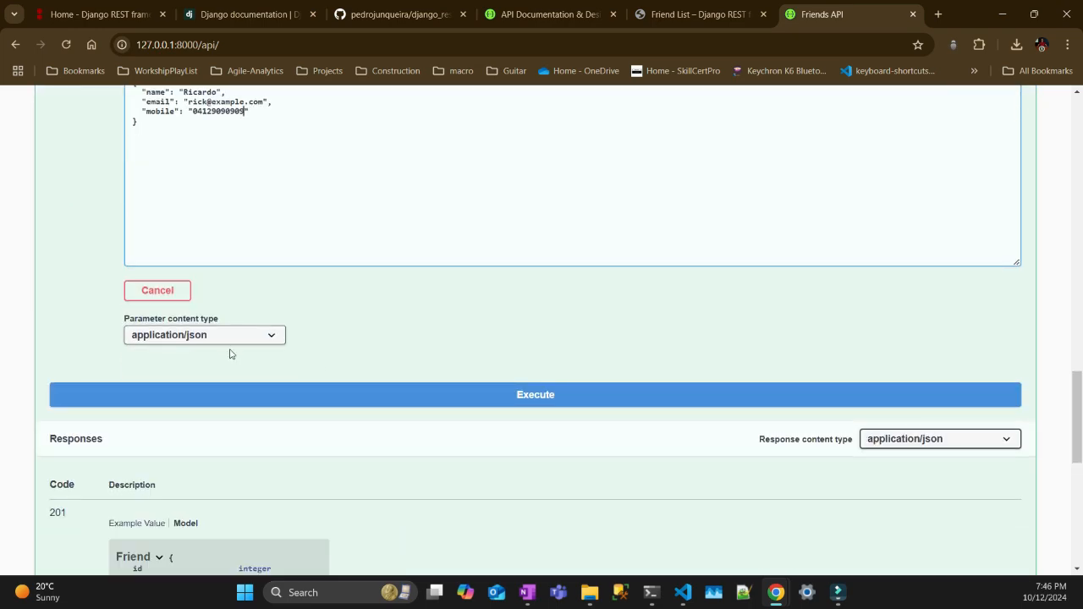
click(534, 394)
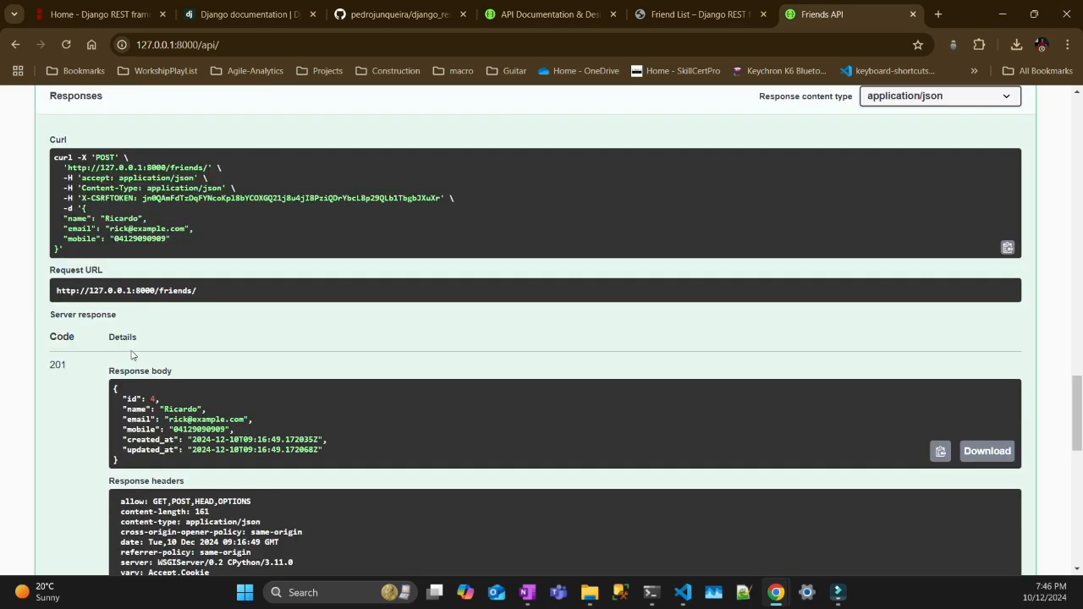
scroll(down, 3)
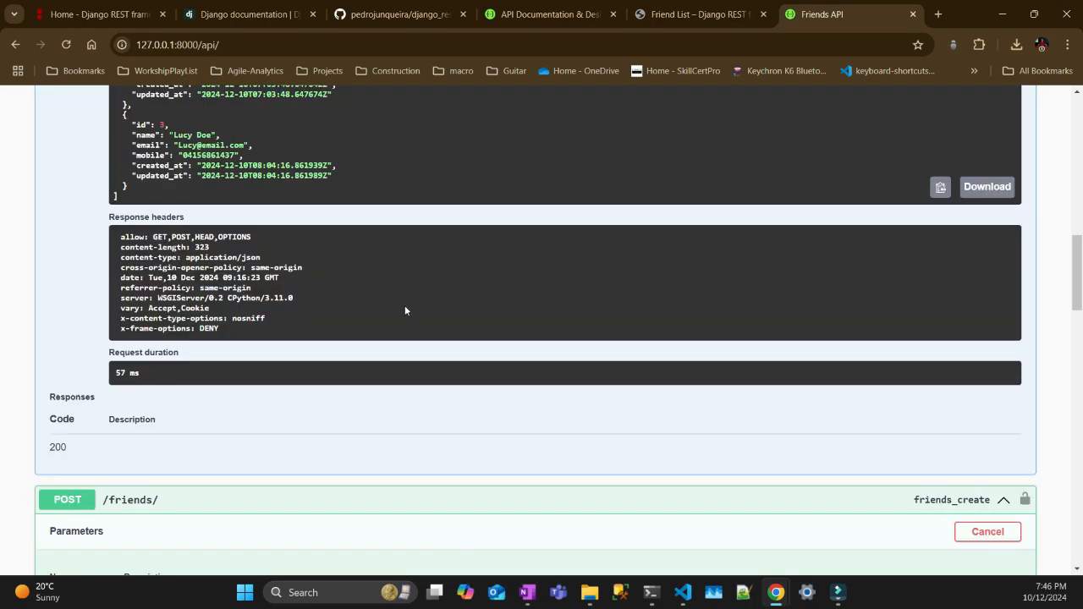
scroll(up, 3)
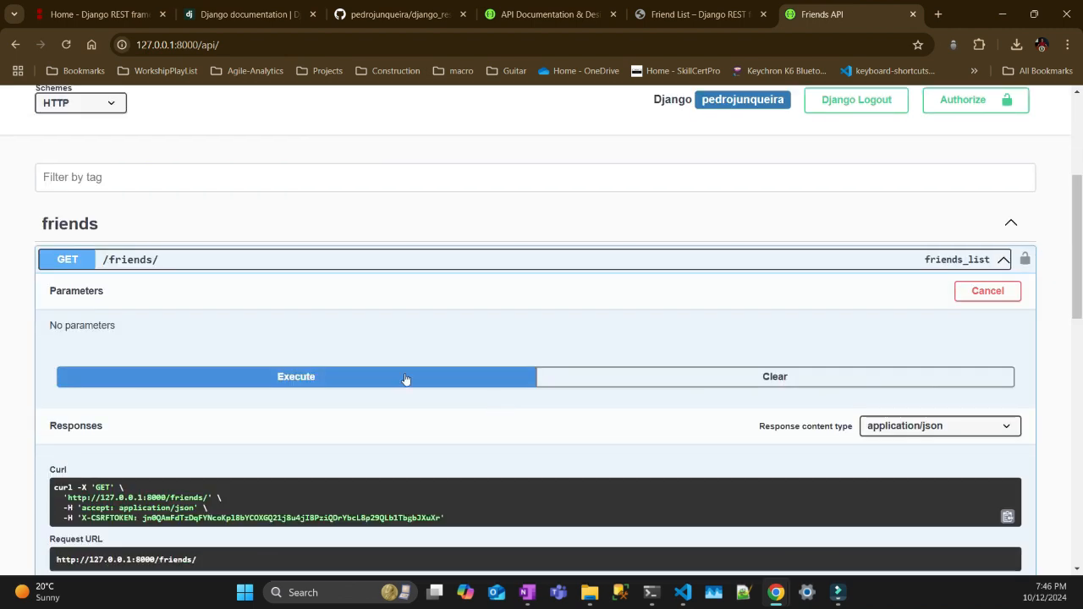
Re-execute GET /friends/ and confirm the 200 response lists three friends including Ricardo.
click(295, 376)
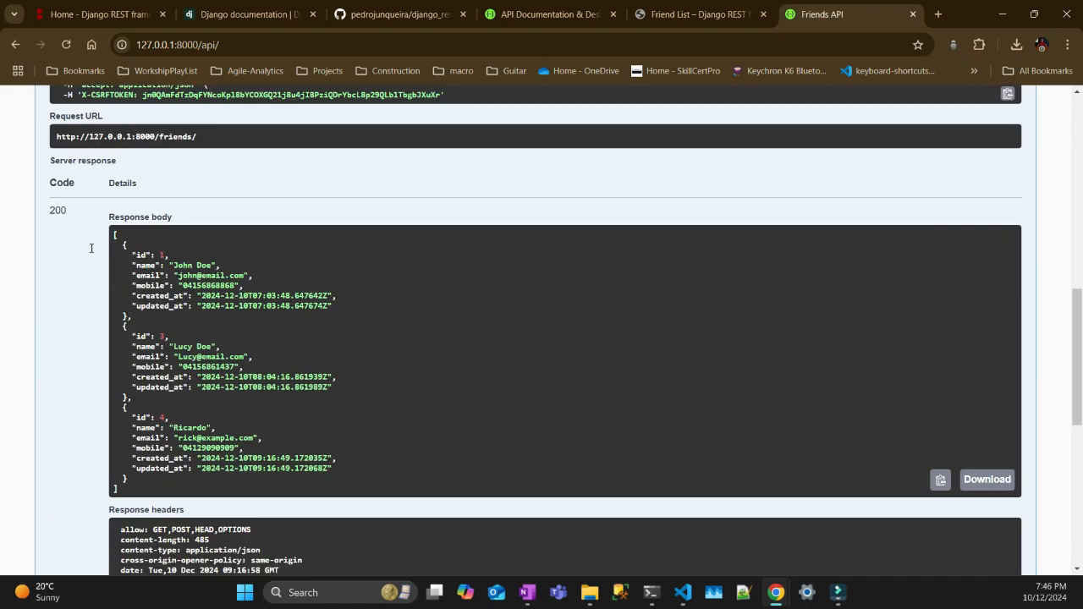
scroll(down, 3)
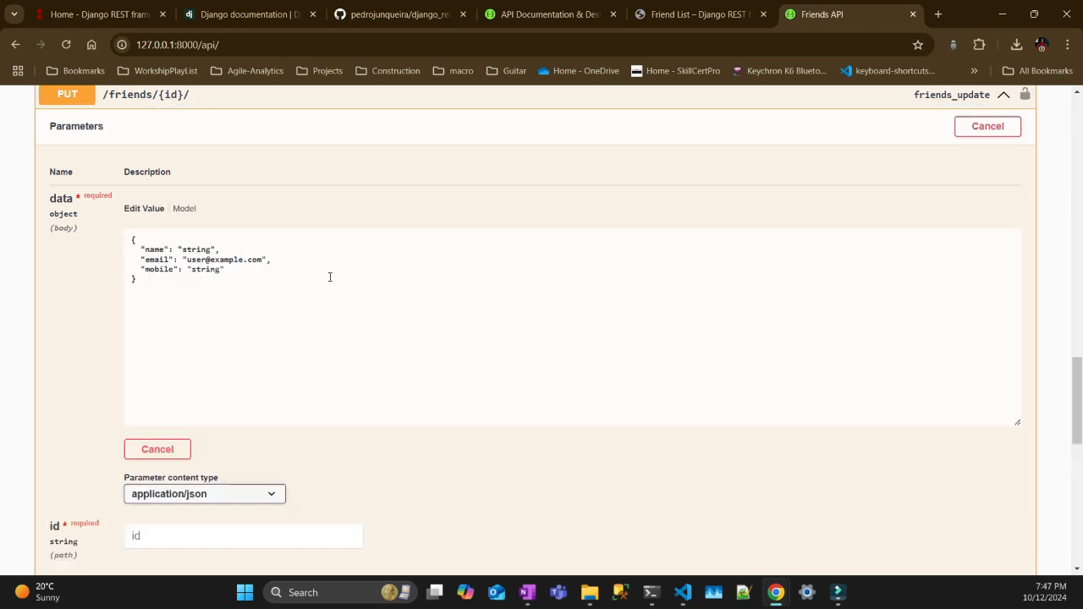
scroll(up, 3)
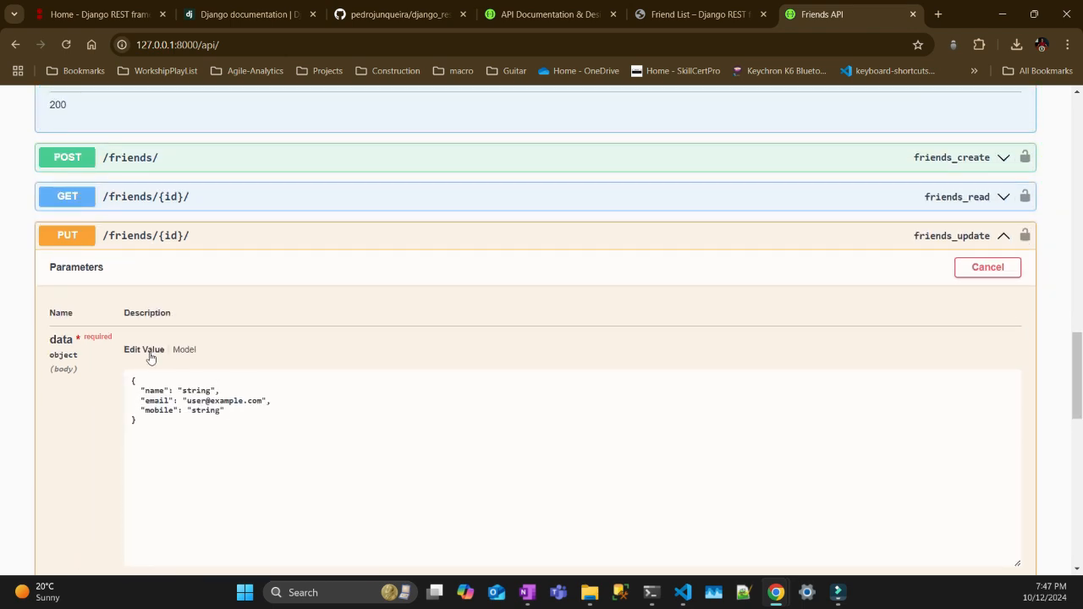
scroll(up, 3)
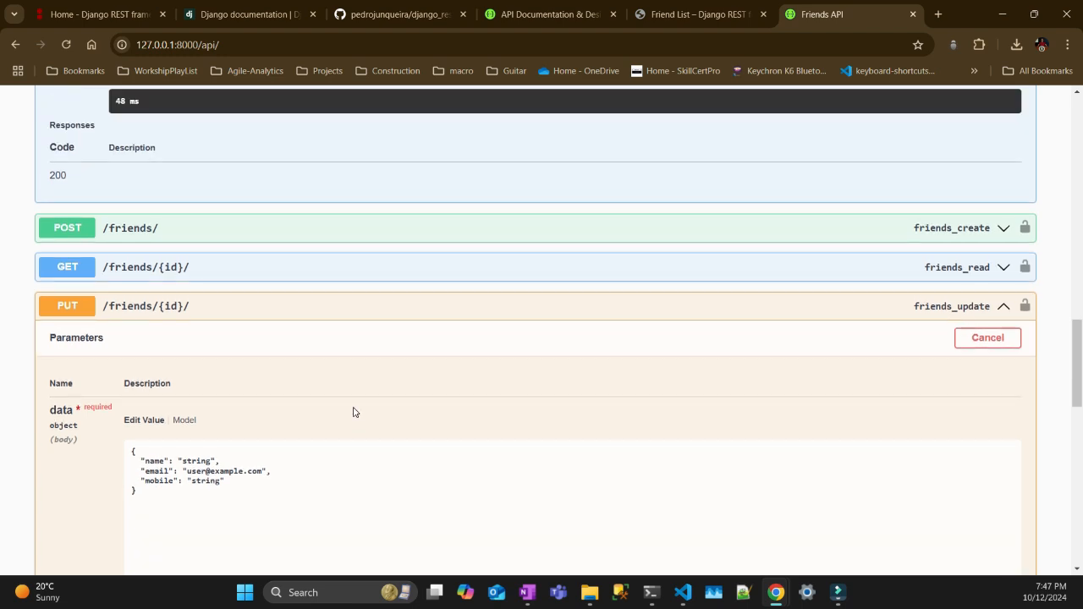
scroll(up, 3)
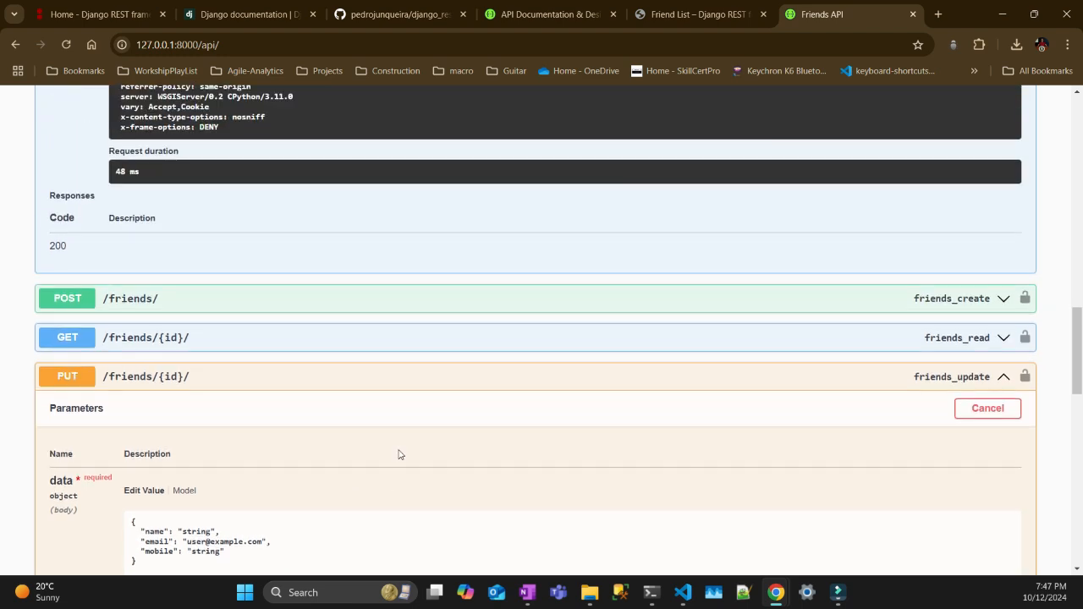
scroll(down, 3)
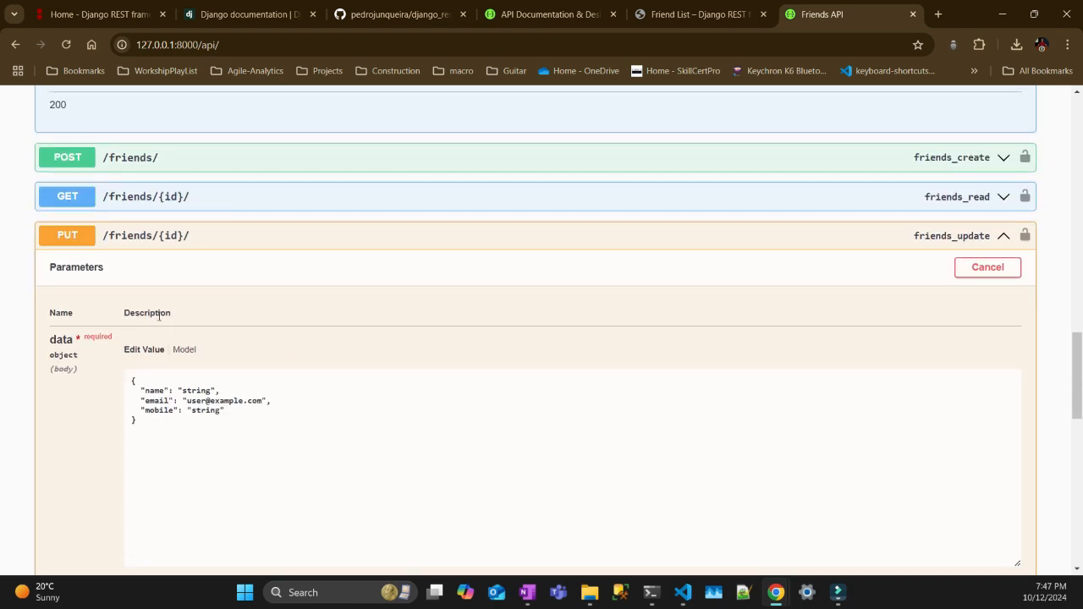
scroll(down, 3)
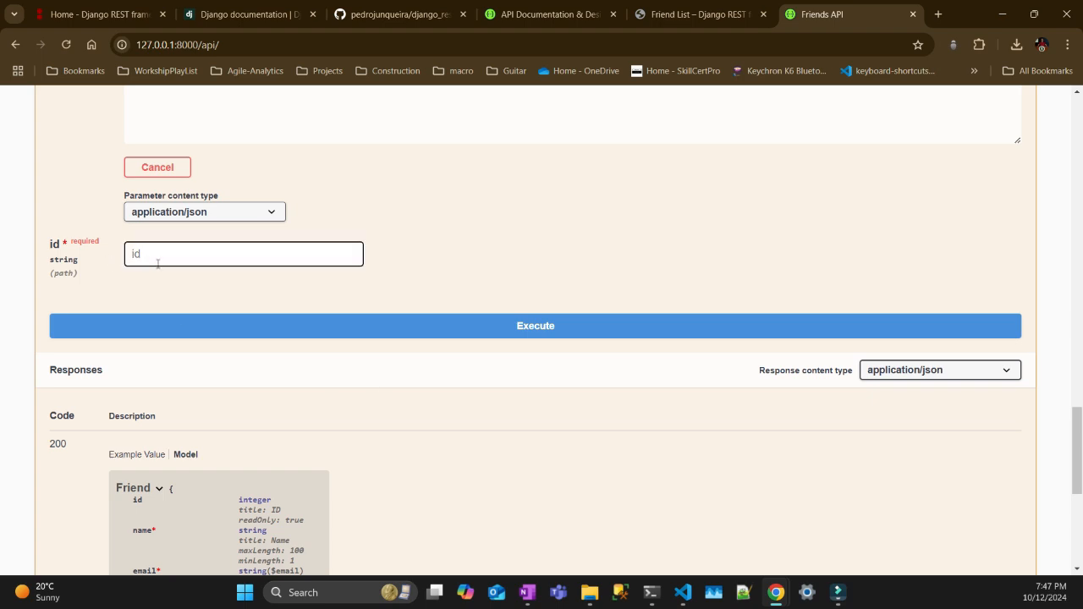
text(3)
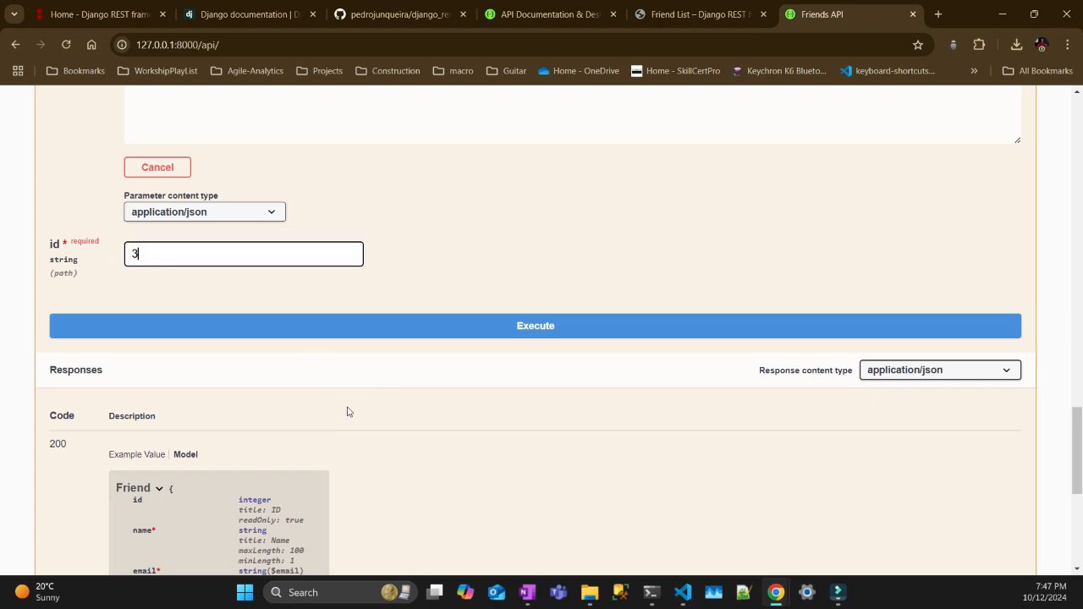
scroll(up, 3)
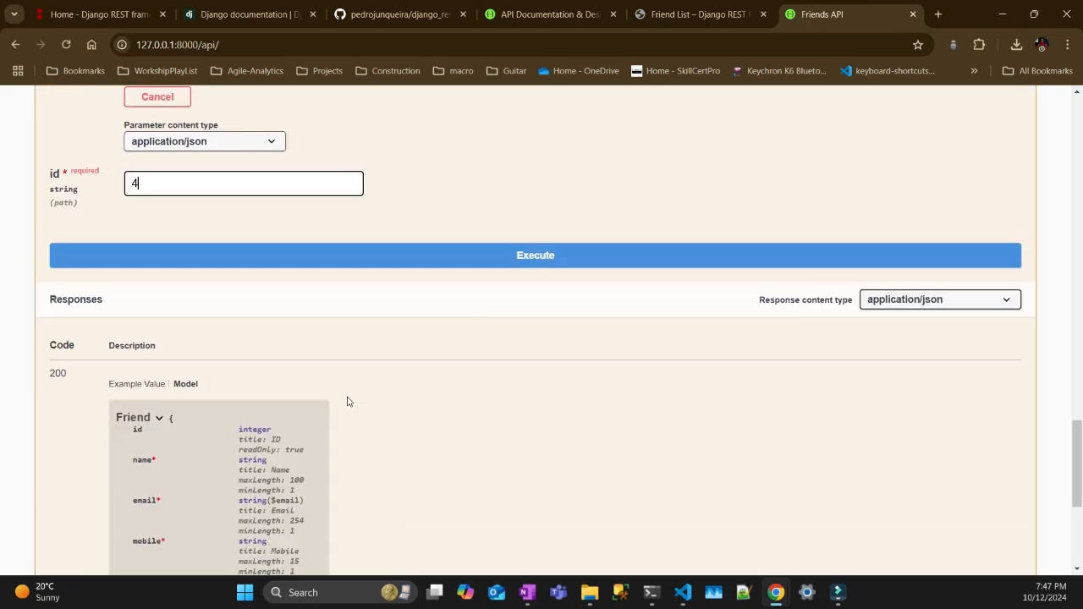
scroll(up, 3)
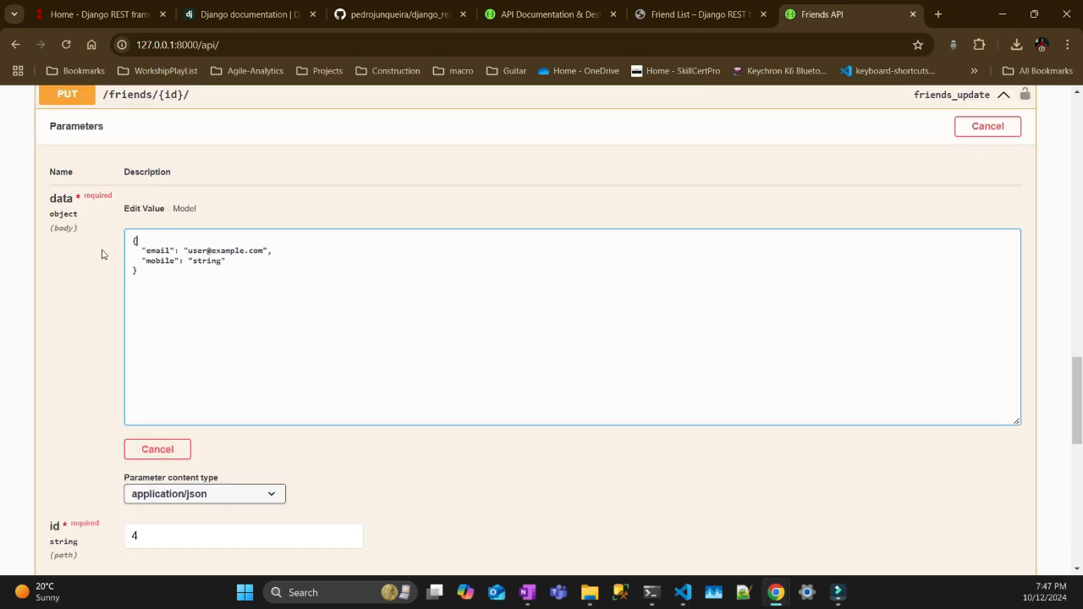
double_click(203, 261)
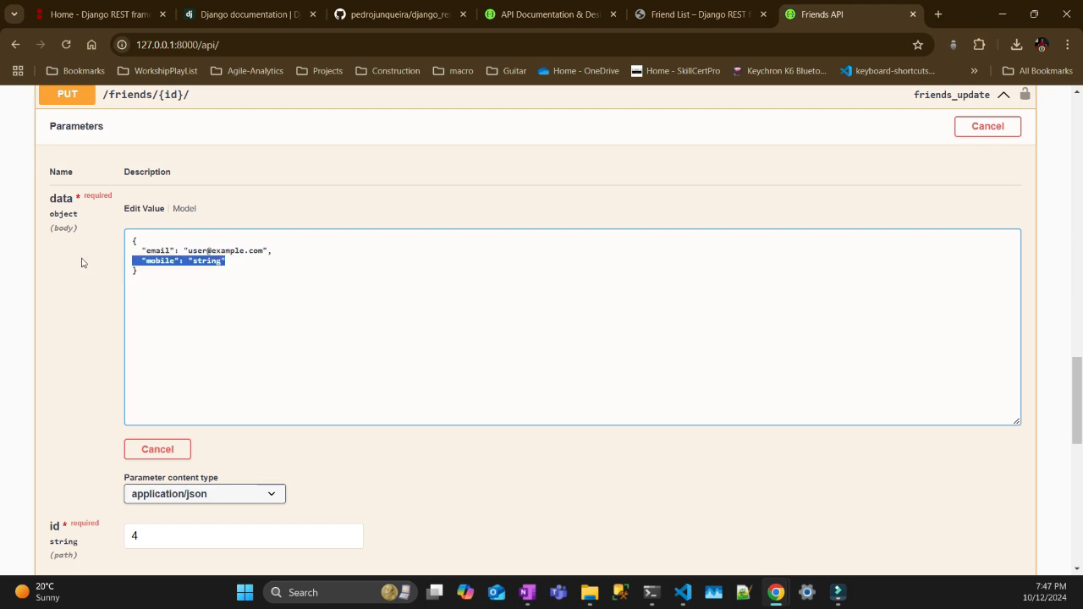
key(Delete)
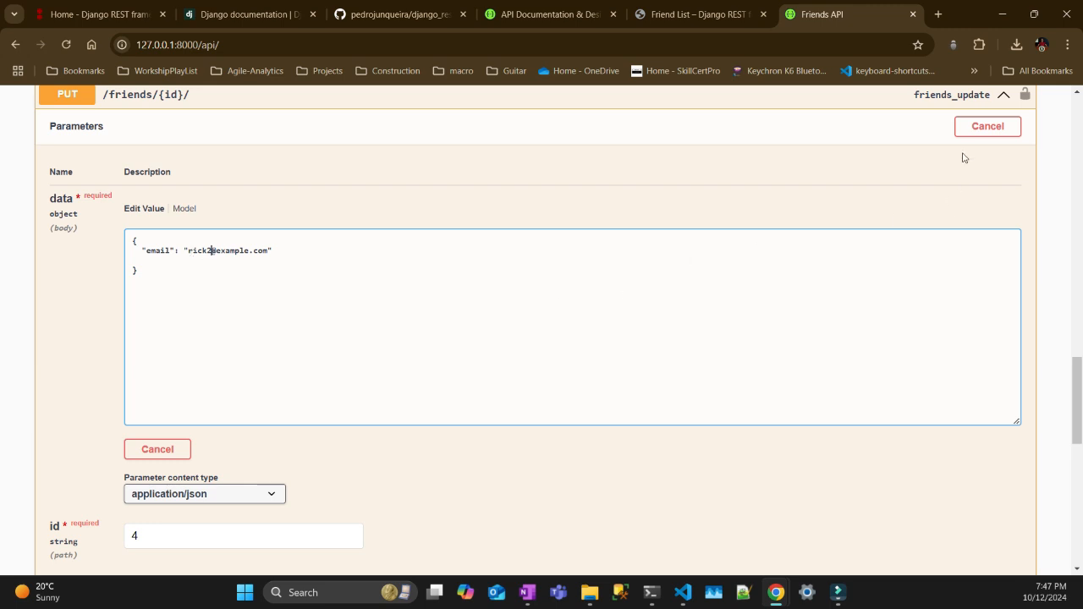
scroll(down, 3)
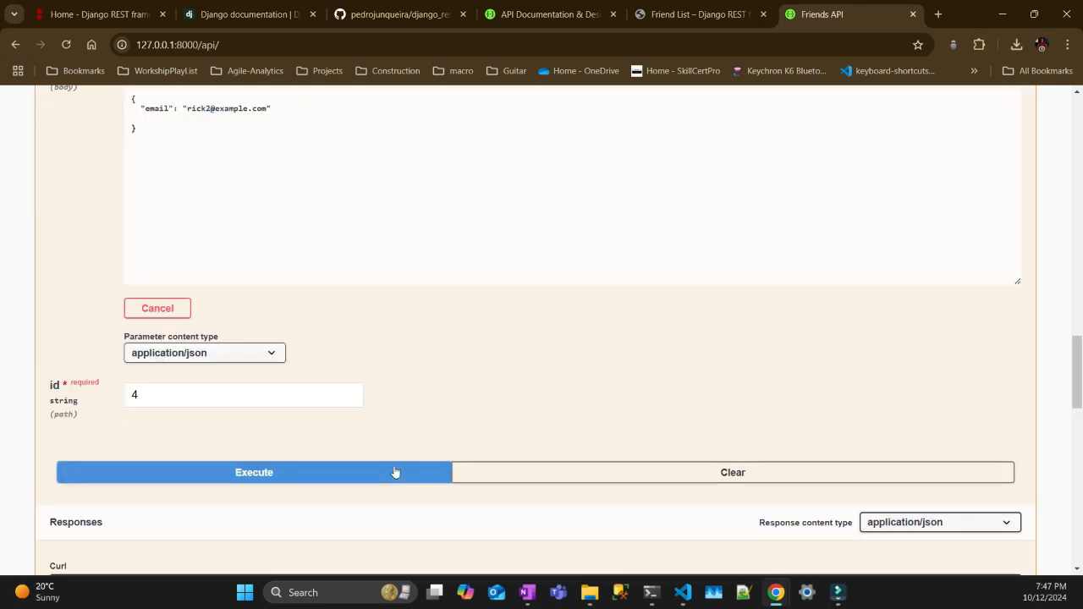
Execute the PUT /friends/4/ update and review the responses.
click(254, 472)
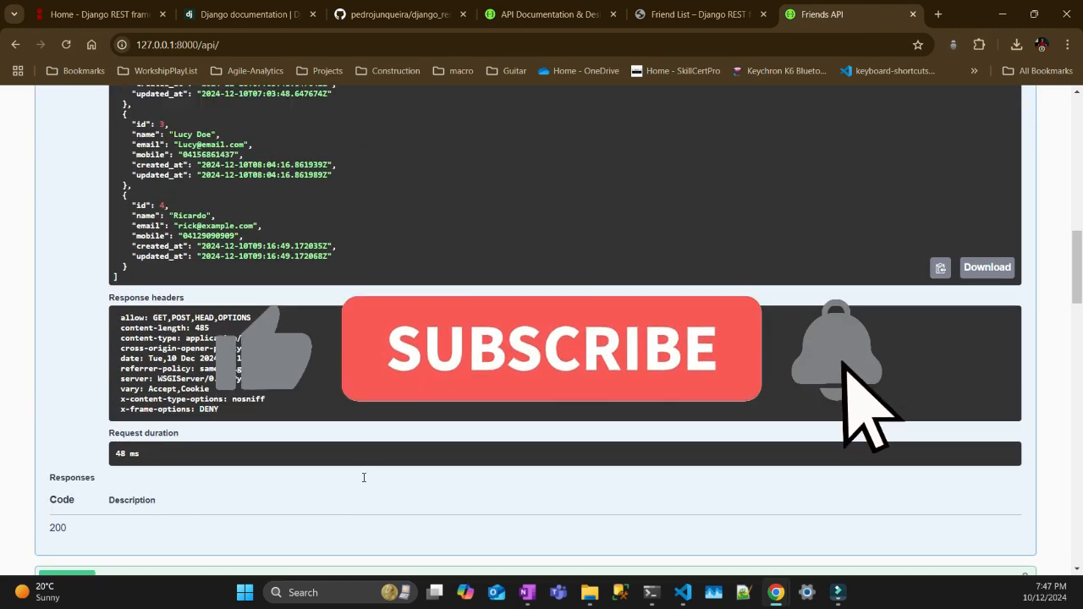
scroll(up, 3)
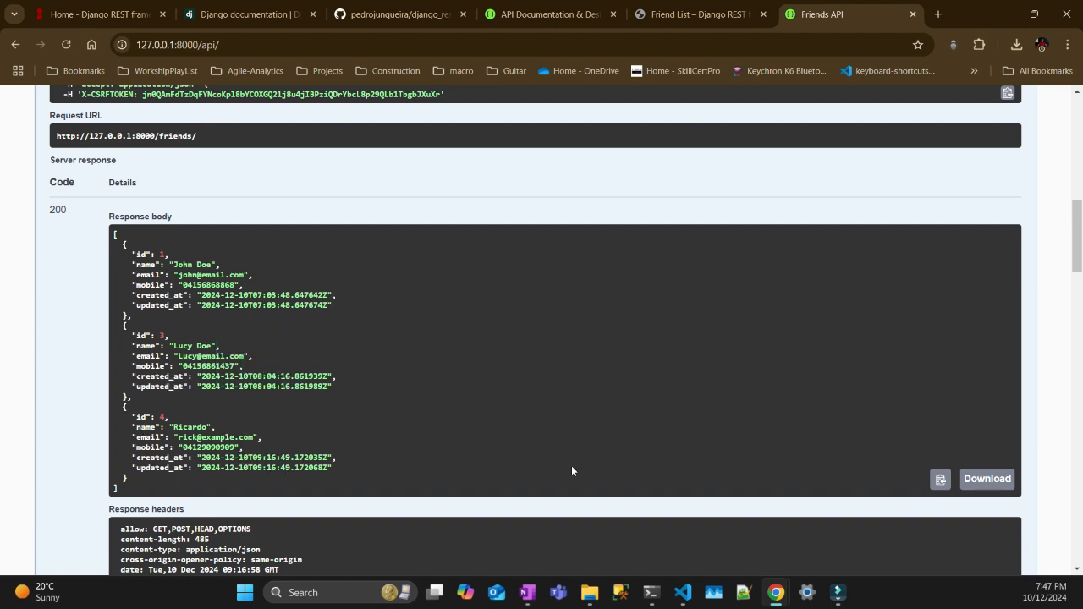
mouse_move(541, 482)
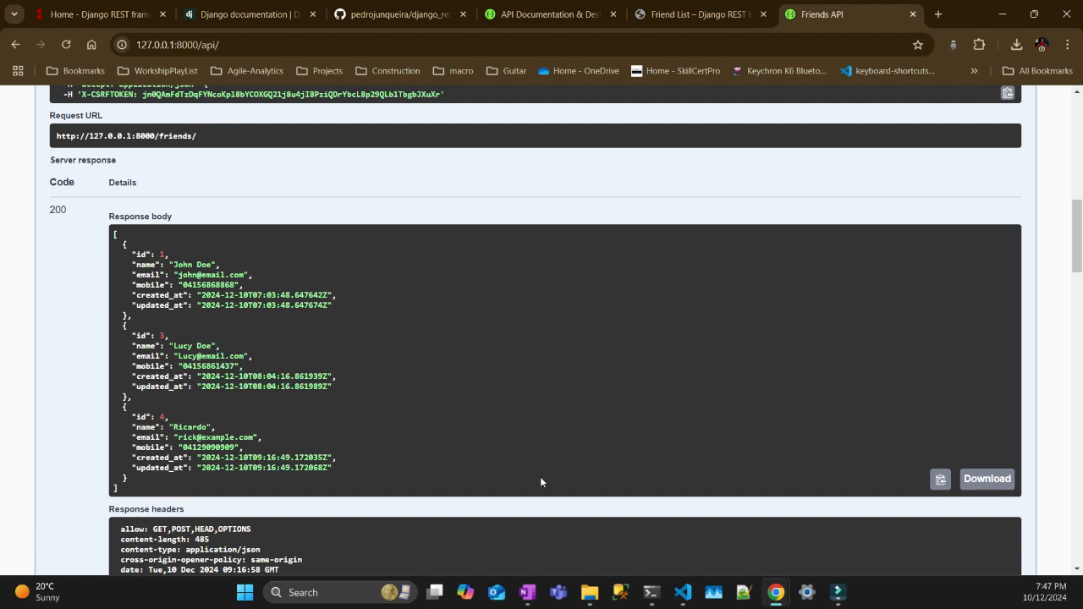
mouse_move(531, 487)
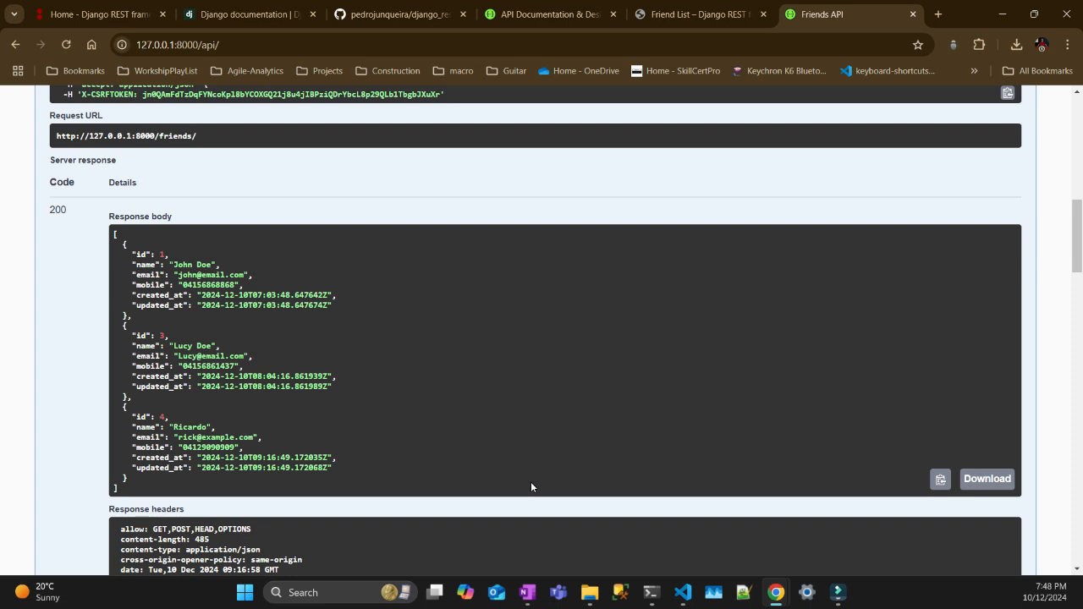
mouse_move(589, 592)
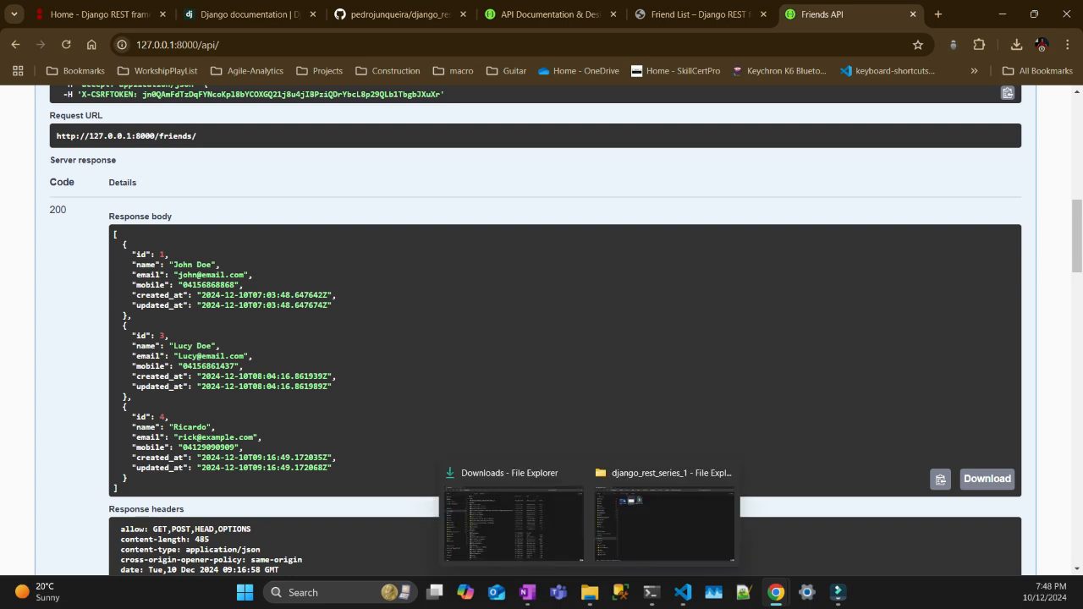